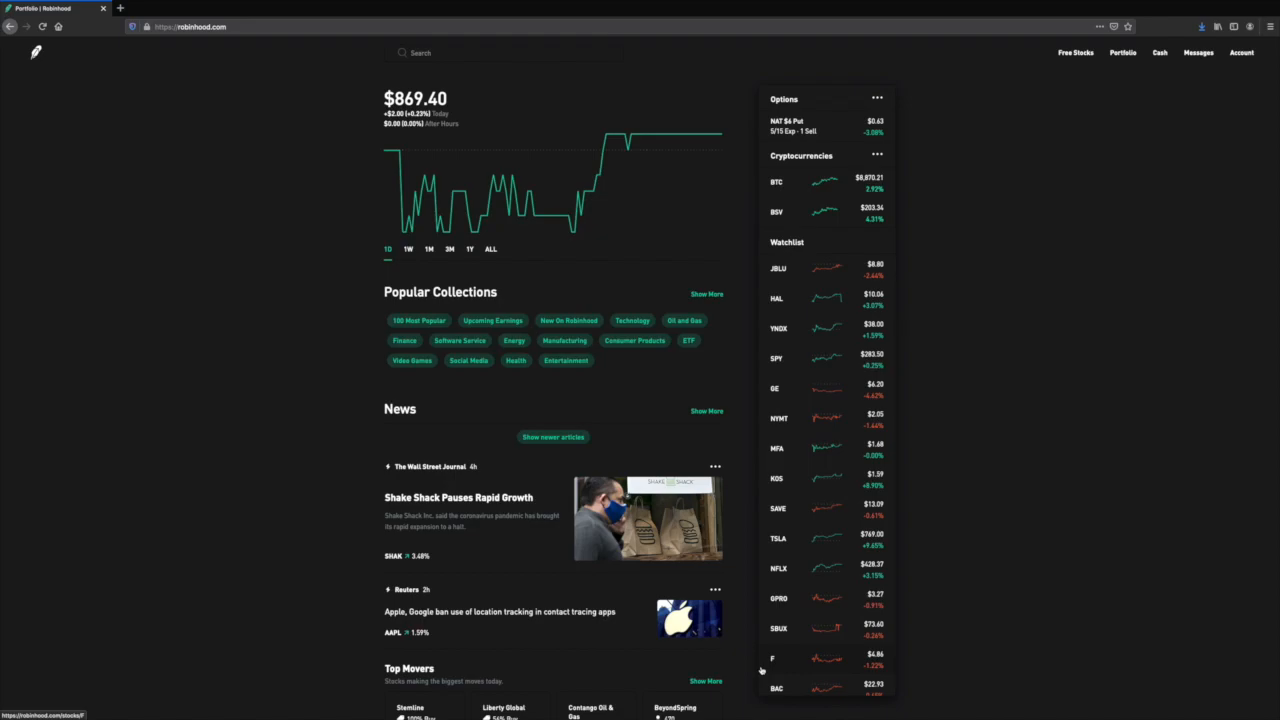
# Open the Ford (F) stock page from the Watchlist sidebar
pyautogui.click(777, 656)
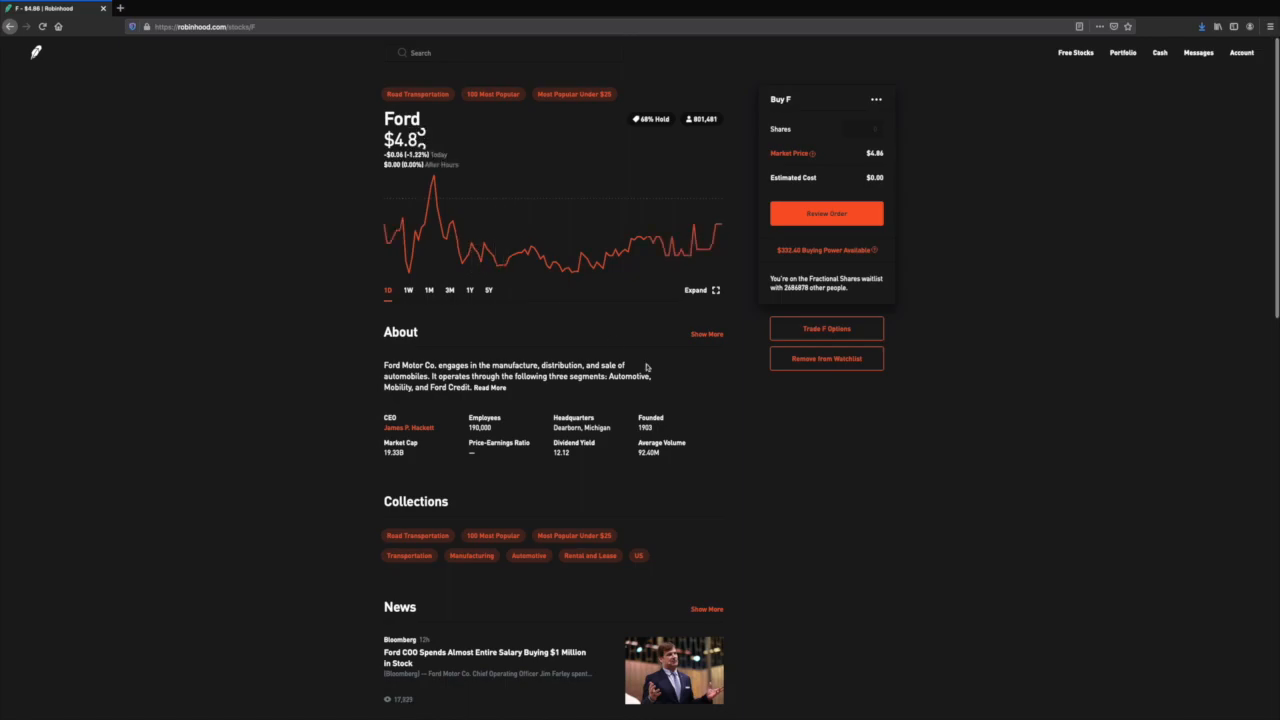
pyautogui.moveTo(507, 258)
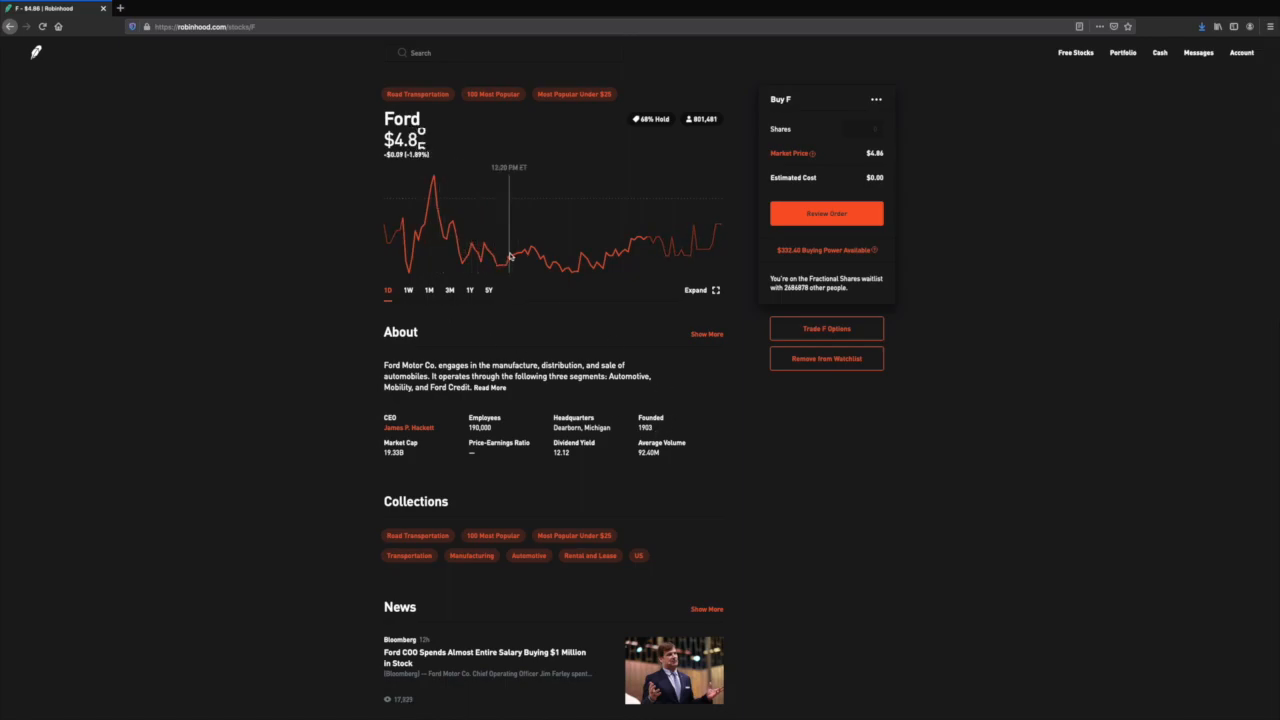
pyautogui.moveTo(463, 247)
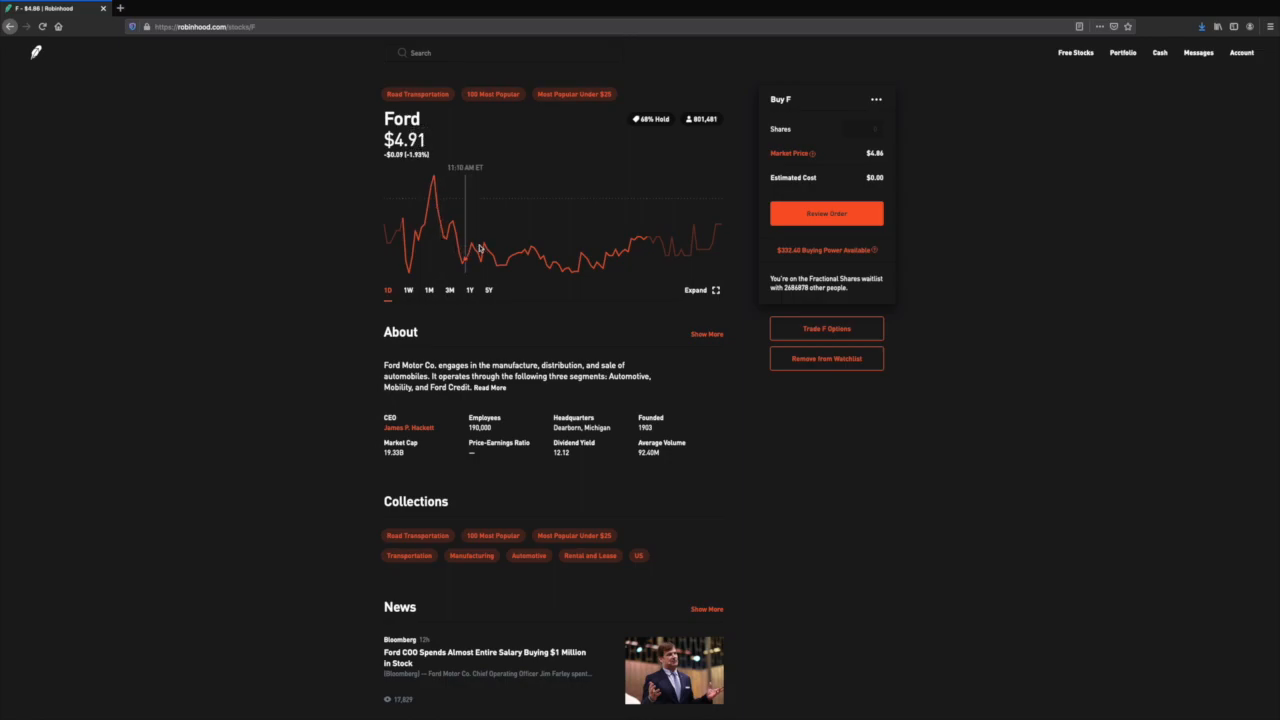
pyautogui.moveTo(460, 232)
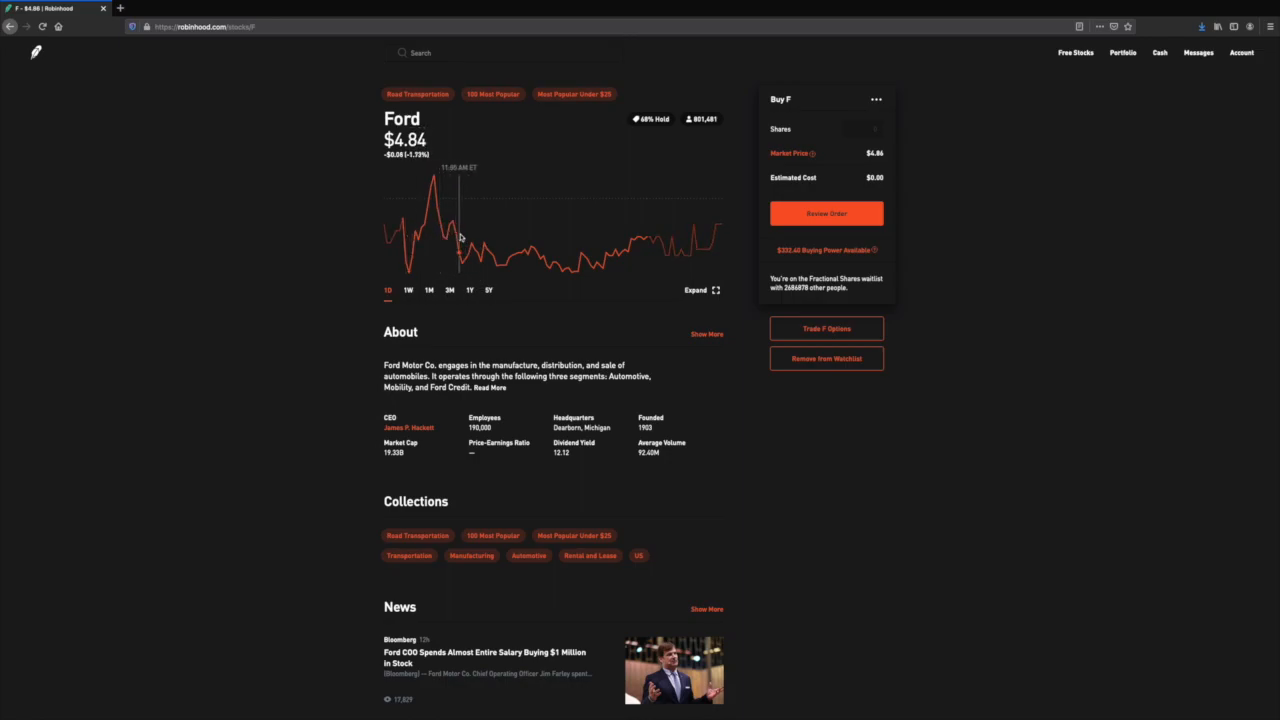
pyautogui.moveTo(572, 230)
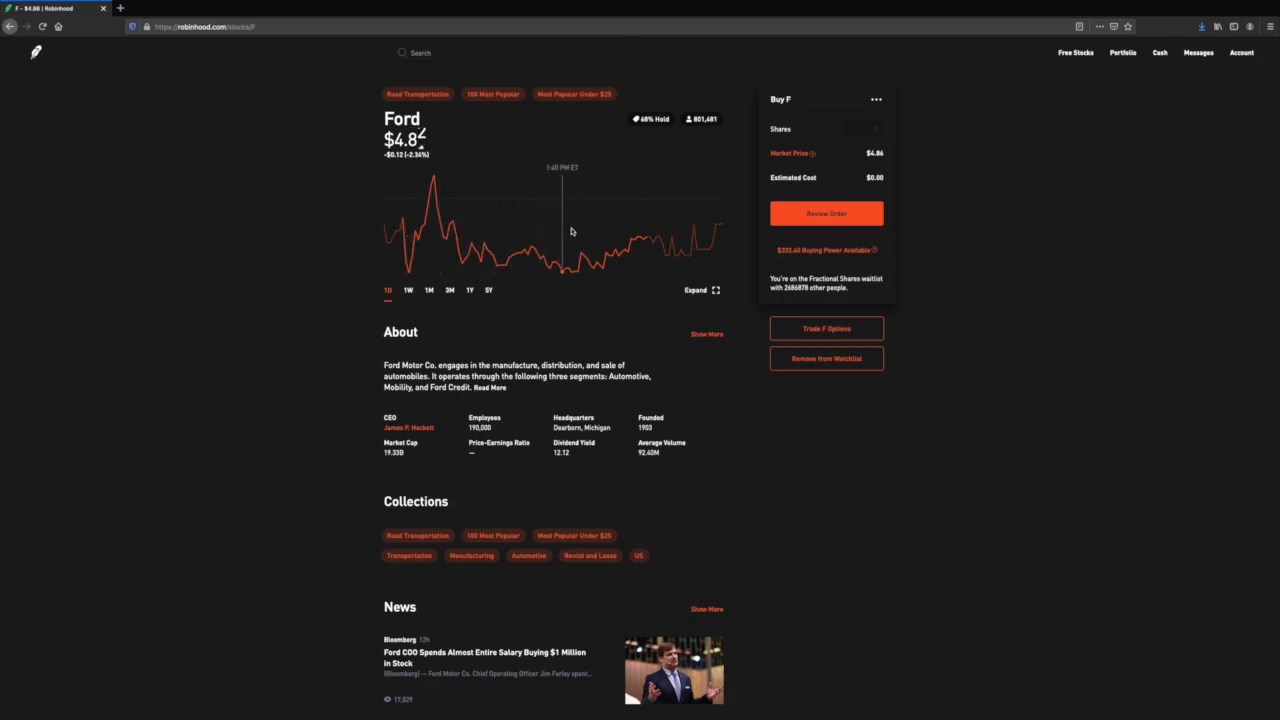
pyautogui.moveTo(577, 230)
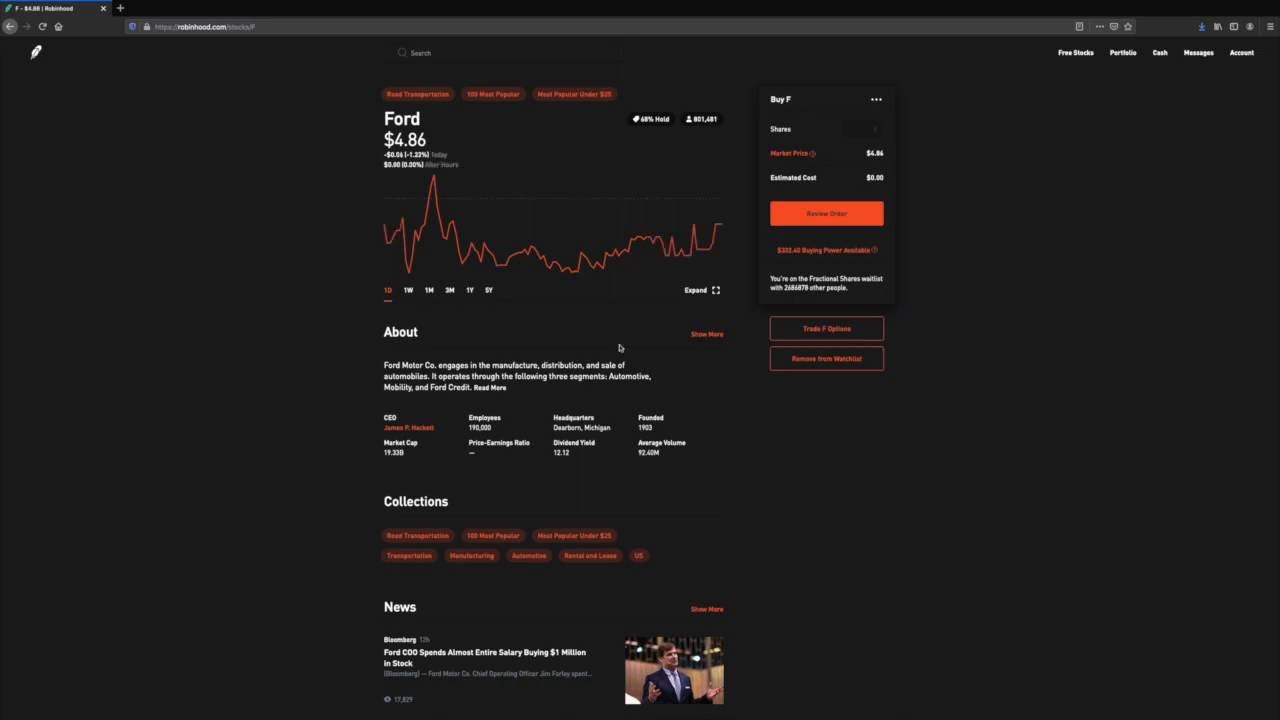
pyautogui.moveTo(600, 335)
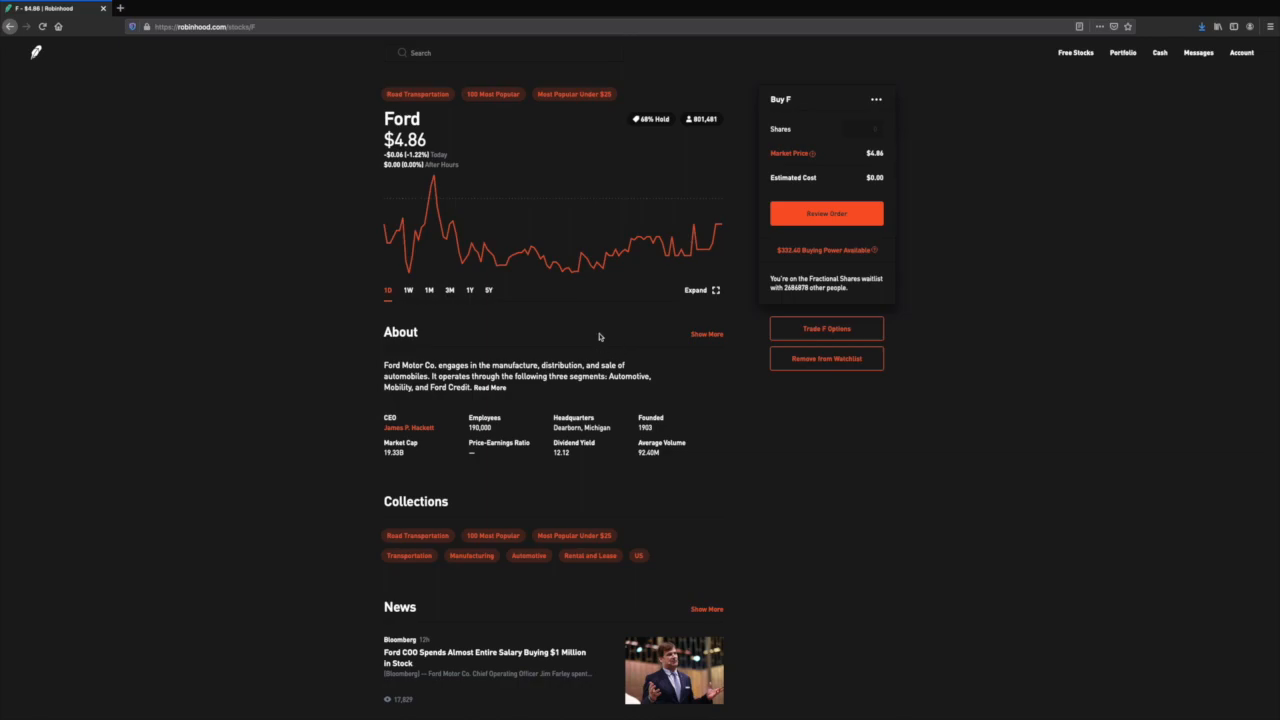
pyautogui.moveTo(470, 233)
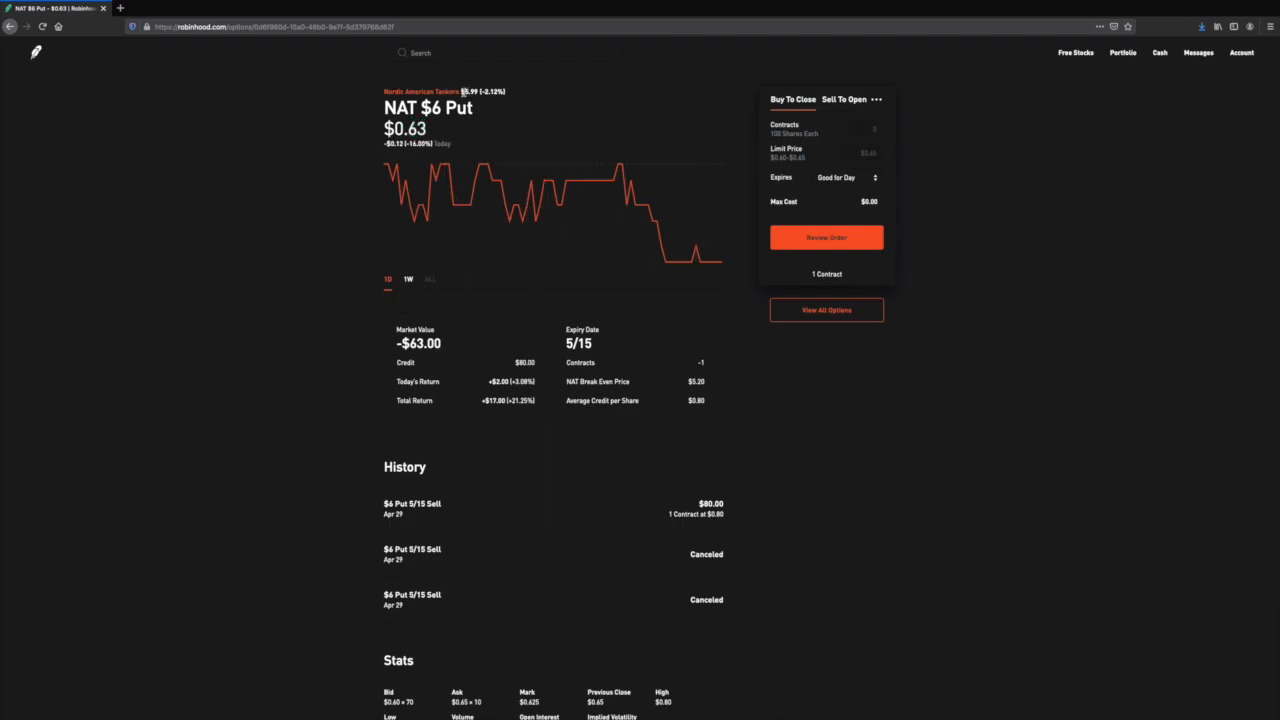
pyautogui.moveTo(535, 92)
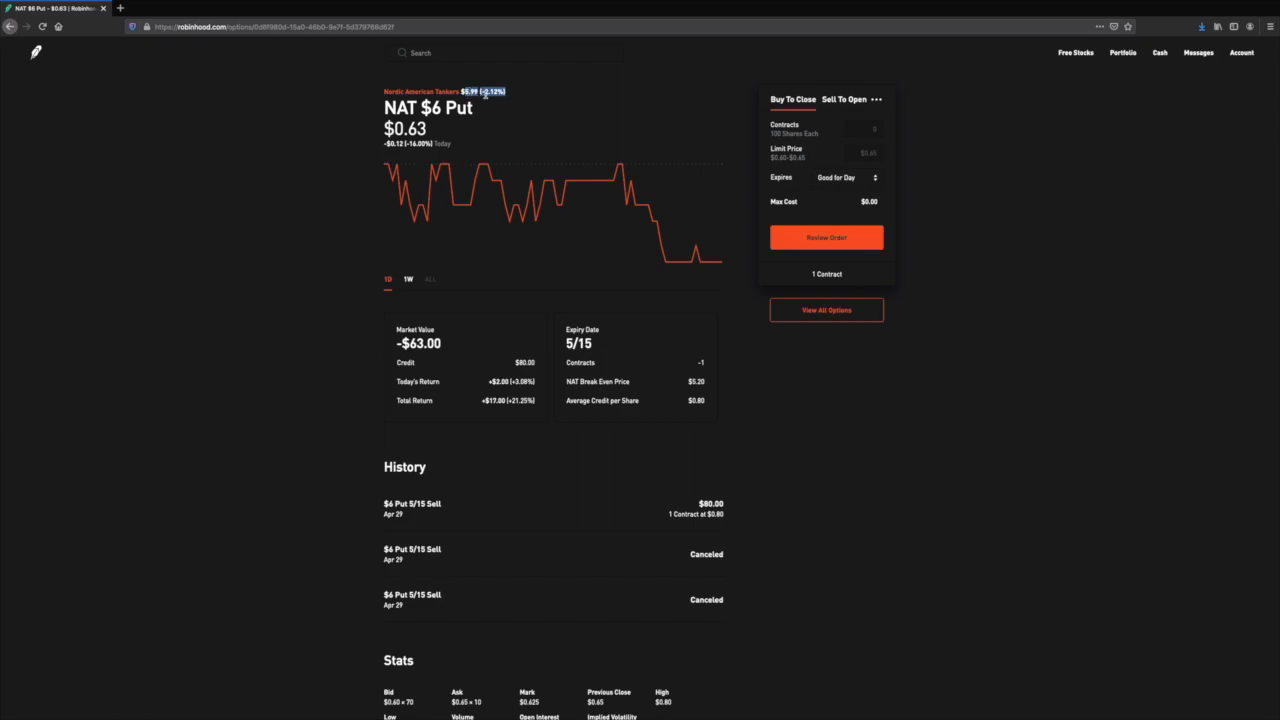
pyautogui.moveTo(554, 100)
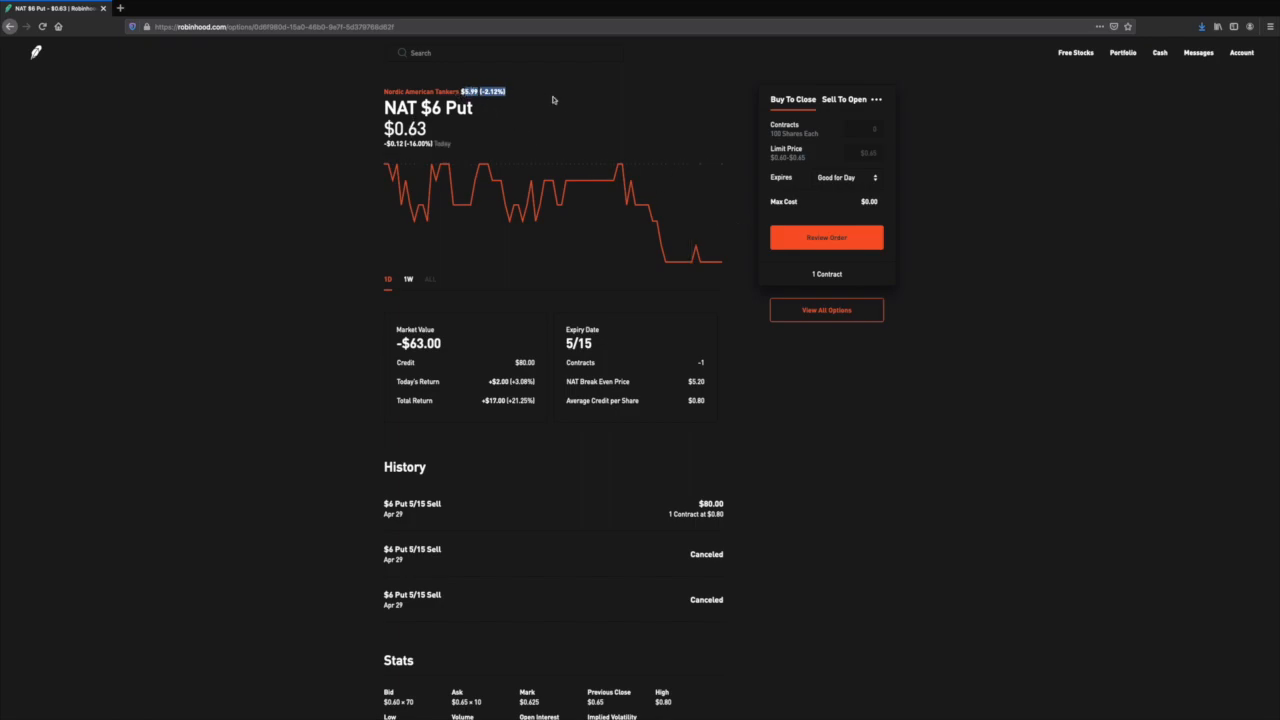
pyautogui.moveTo(442, 186)
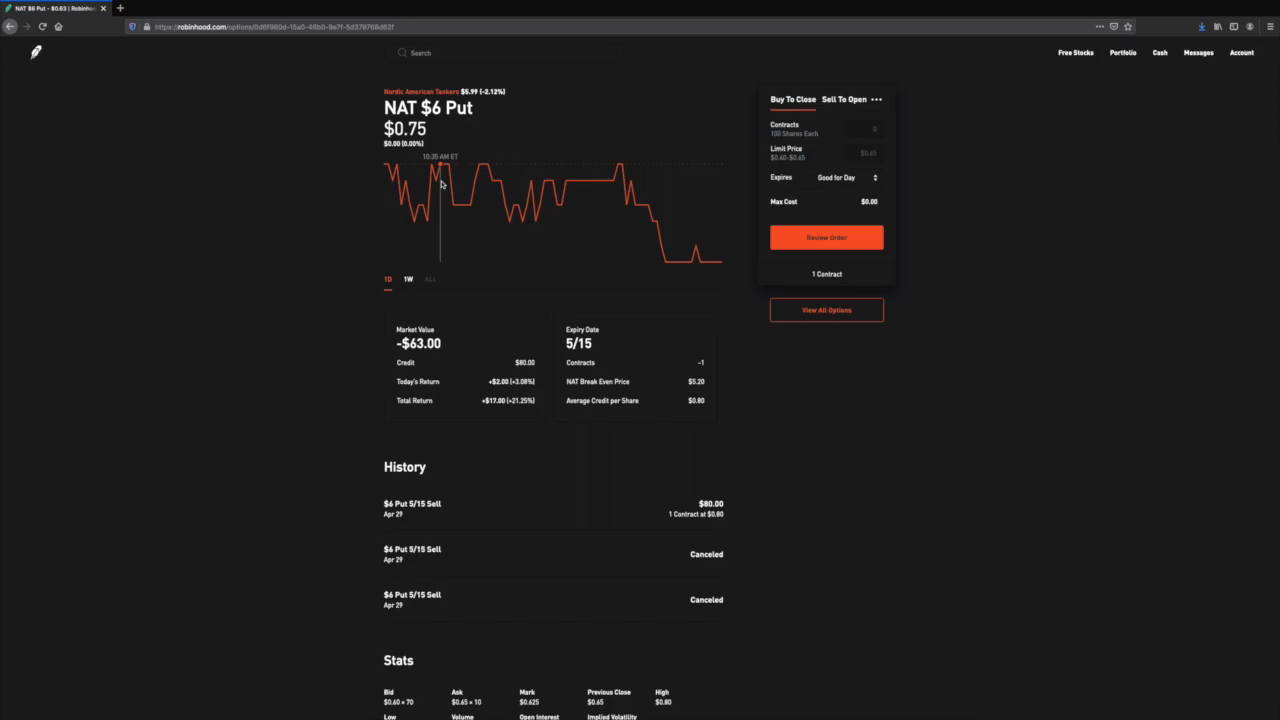
pyautogui.moveTo(556, 190)
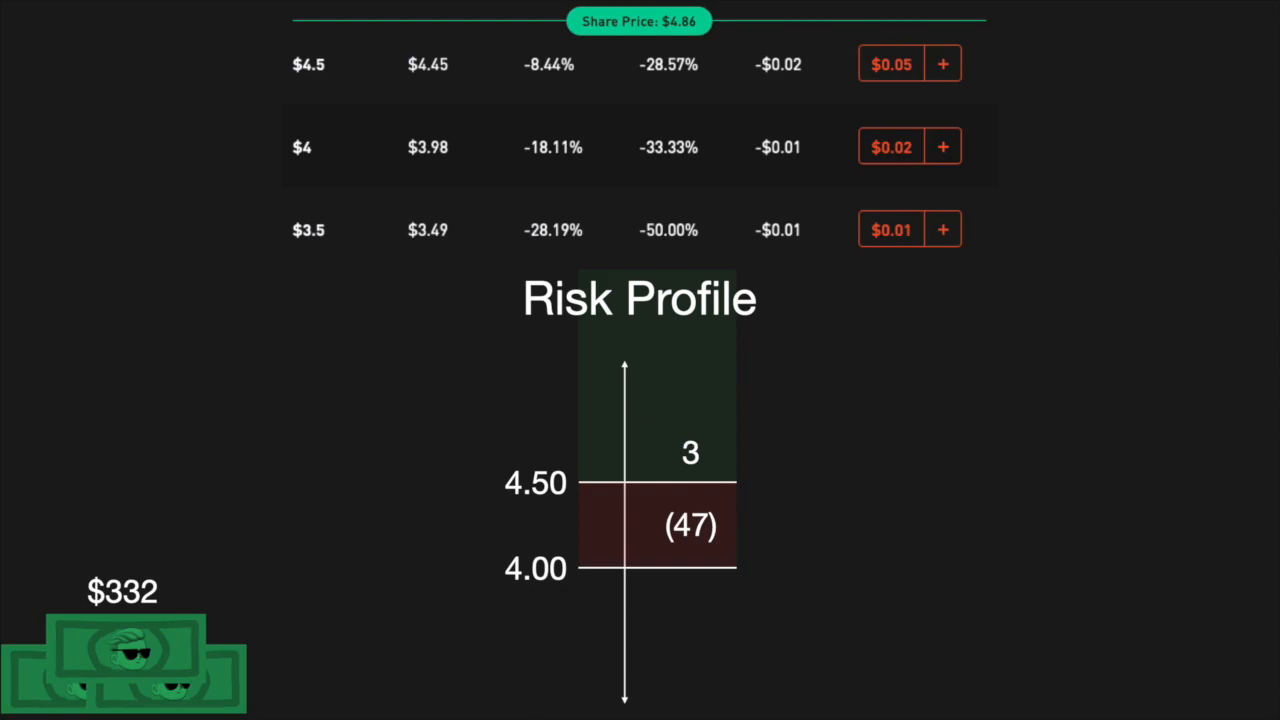
pyautogui.moveTo(485, 416)
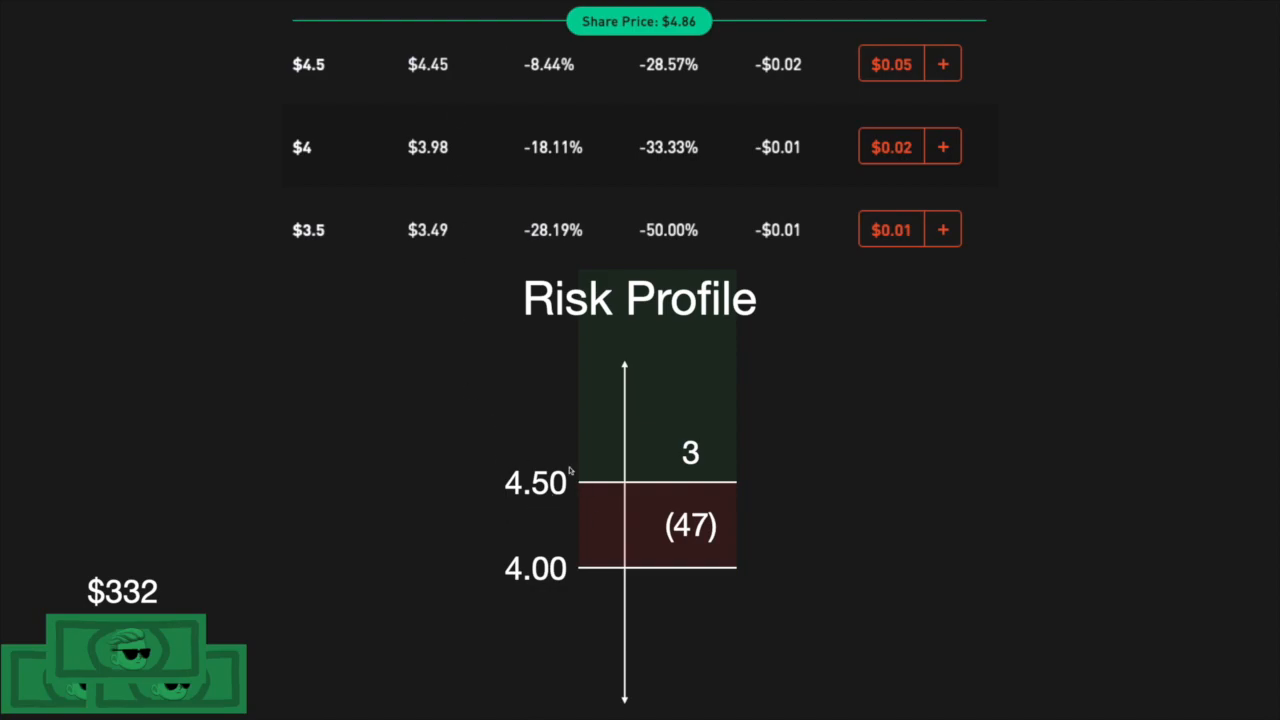
pyautogui.moveTo(593, 501)
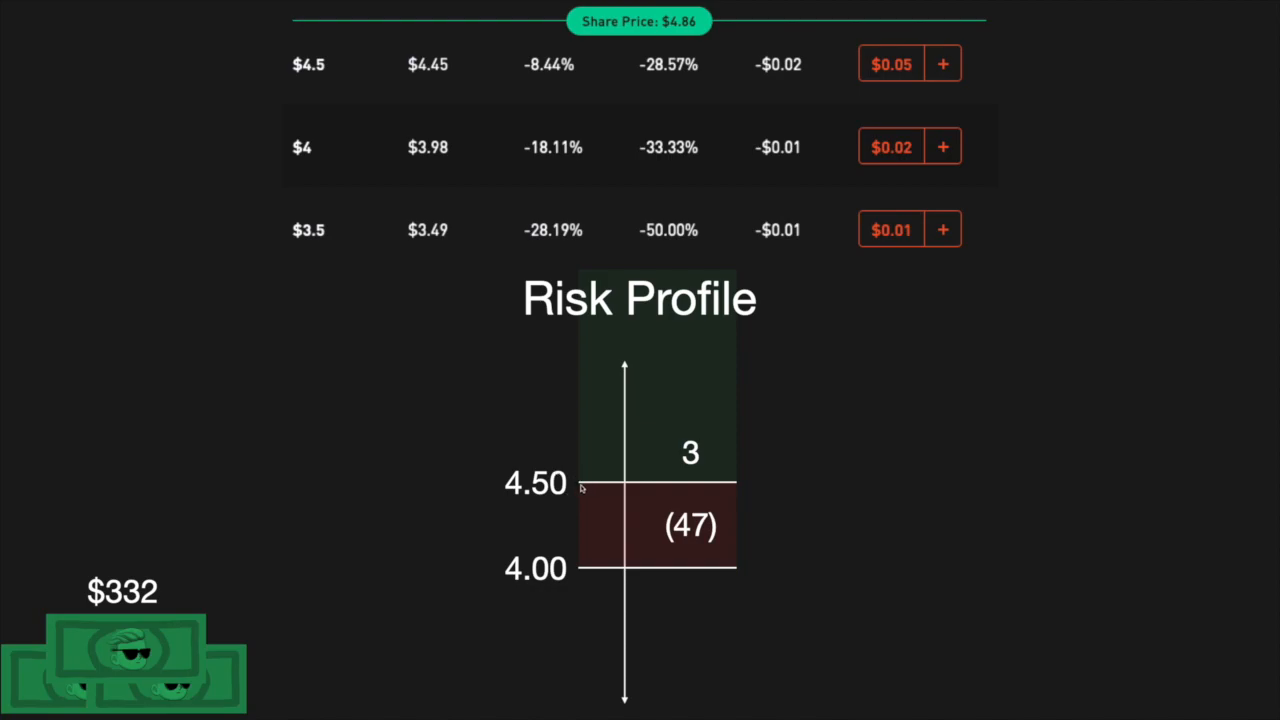
pyautogui.moveTo(682, 490)
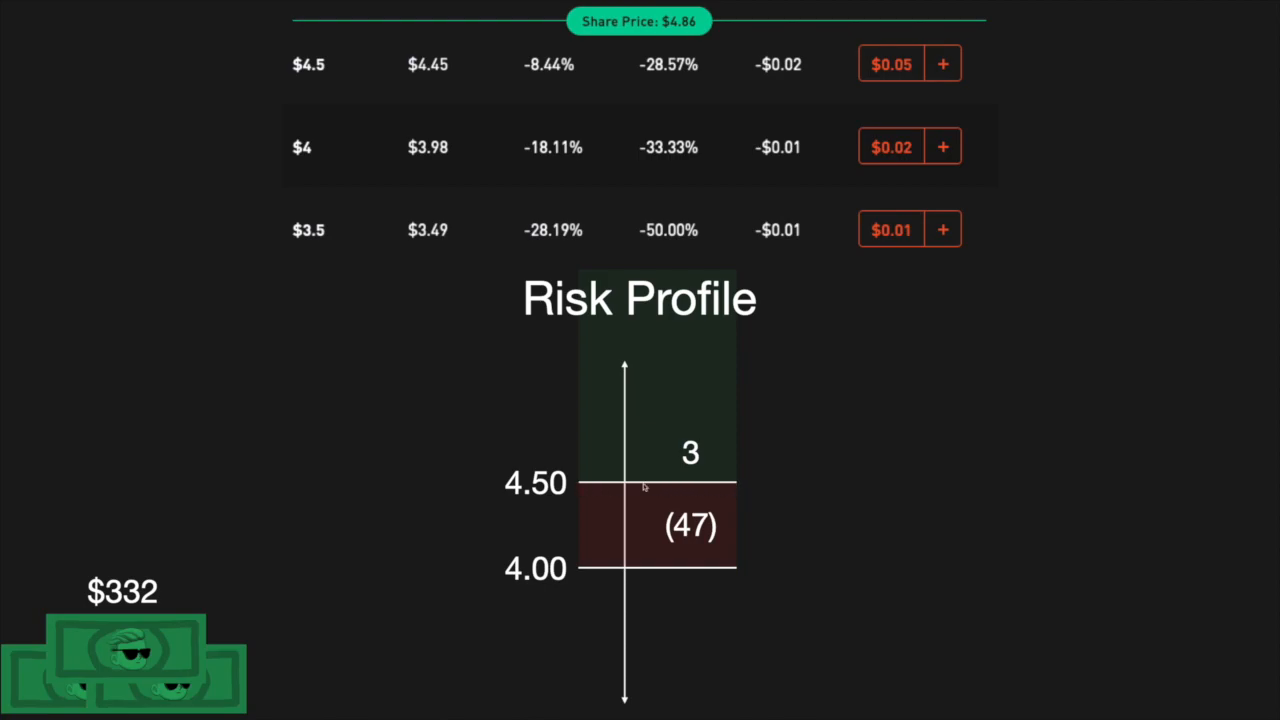
pyautogui.moveTo(557, 590)
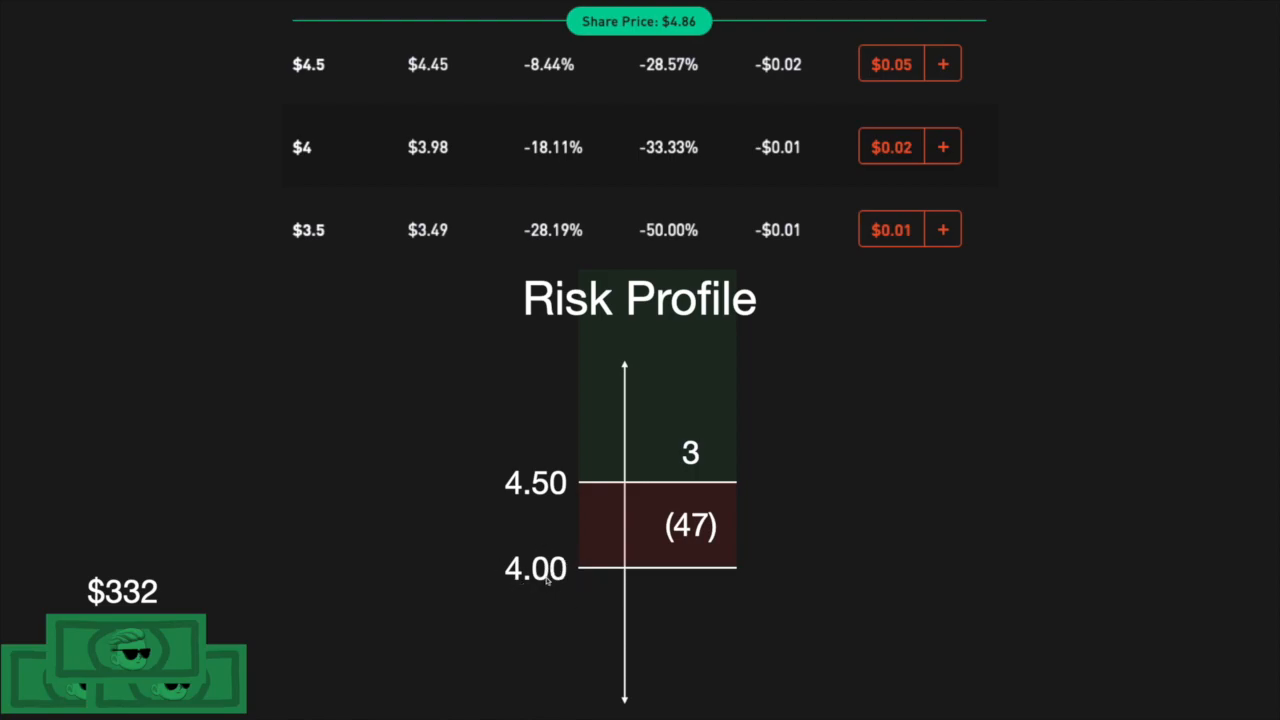
pyautogui.moveTo(560, 524)
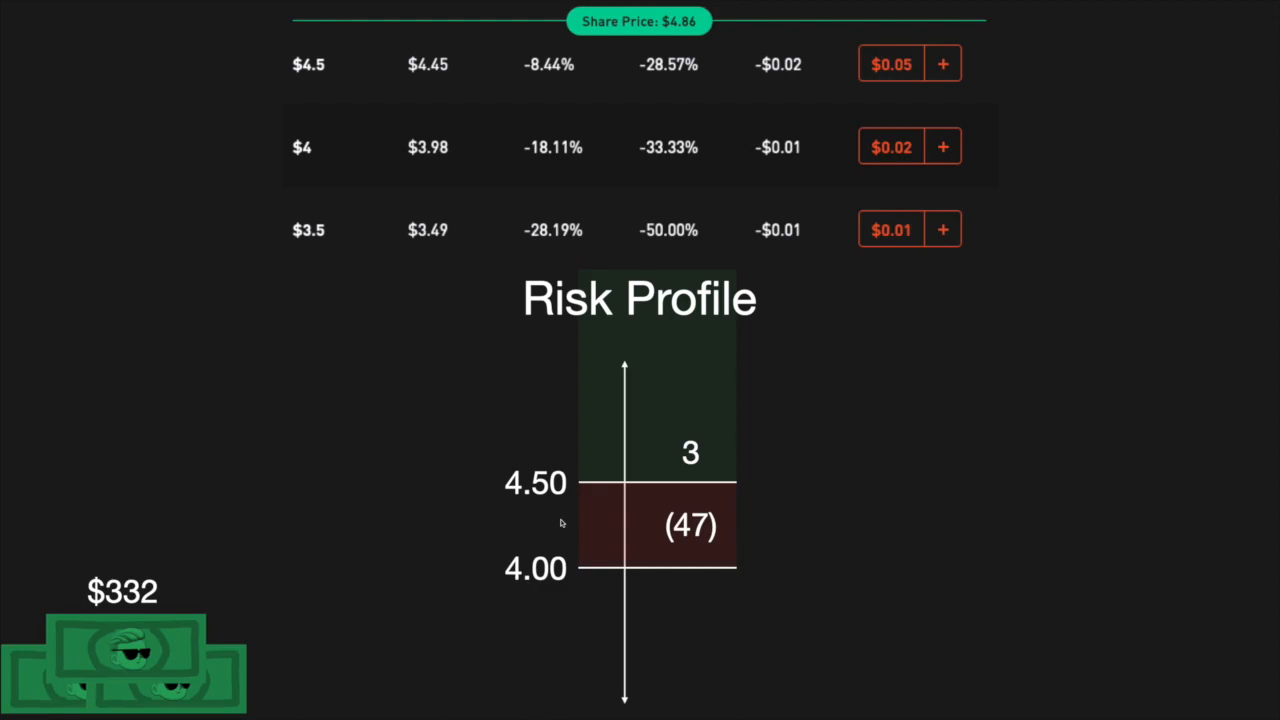
pyautogui.moveTo(655, 471)
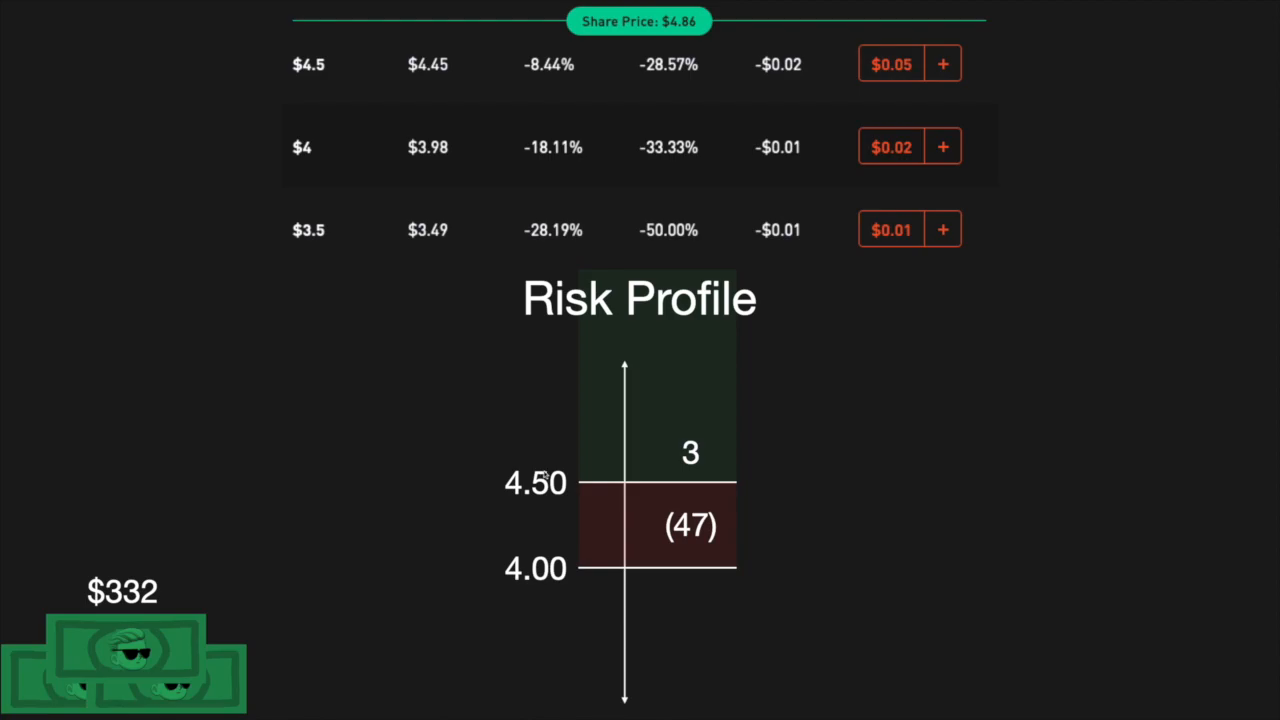
pyautogui.moveTo(530, 462)
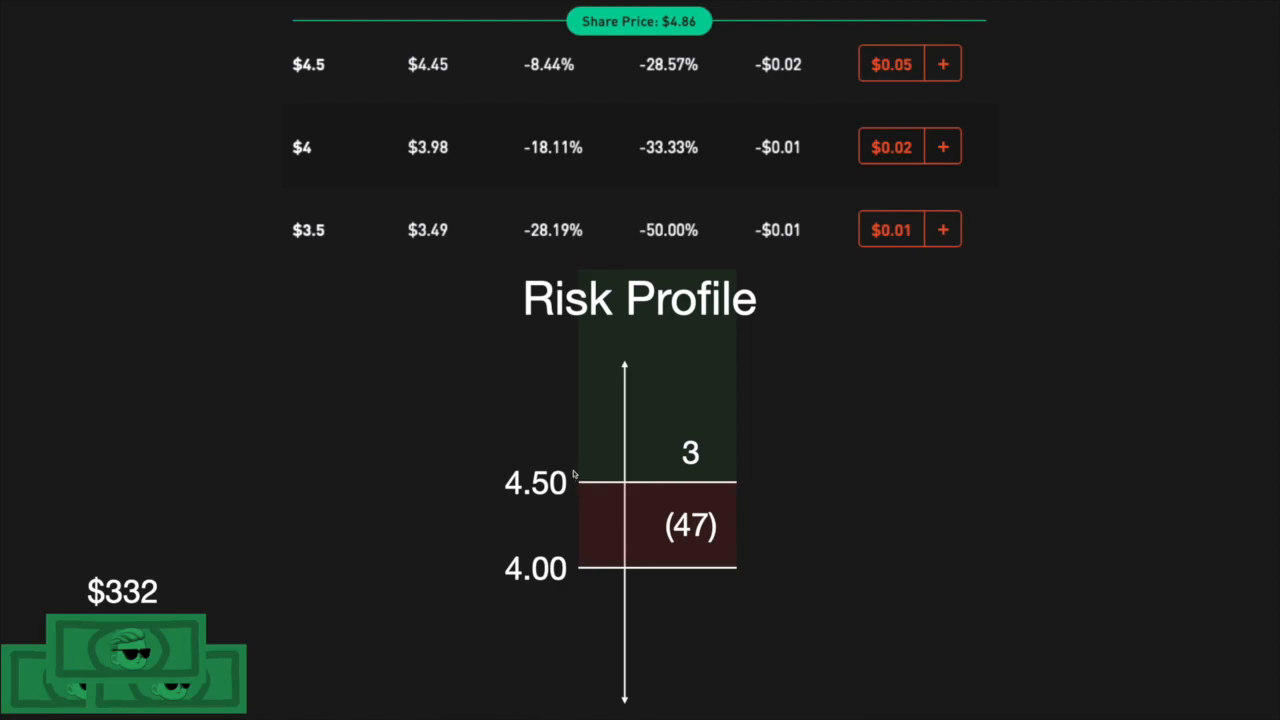
pyautogui.moveTo(578, 583)
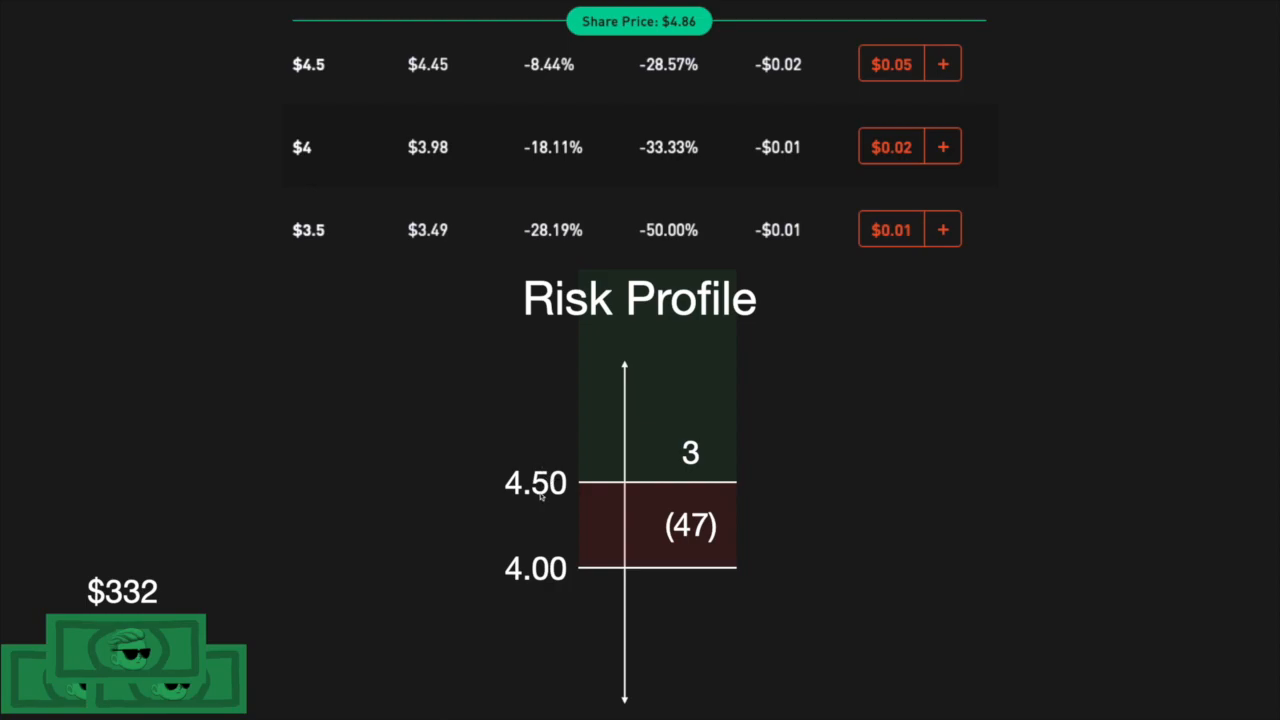
pyautogui.moveTo(595, 485)
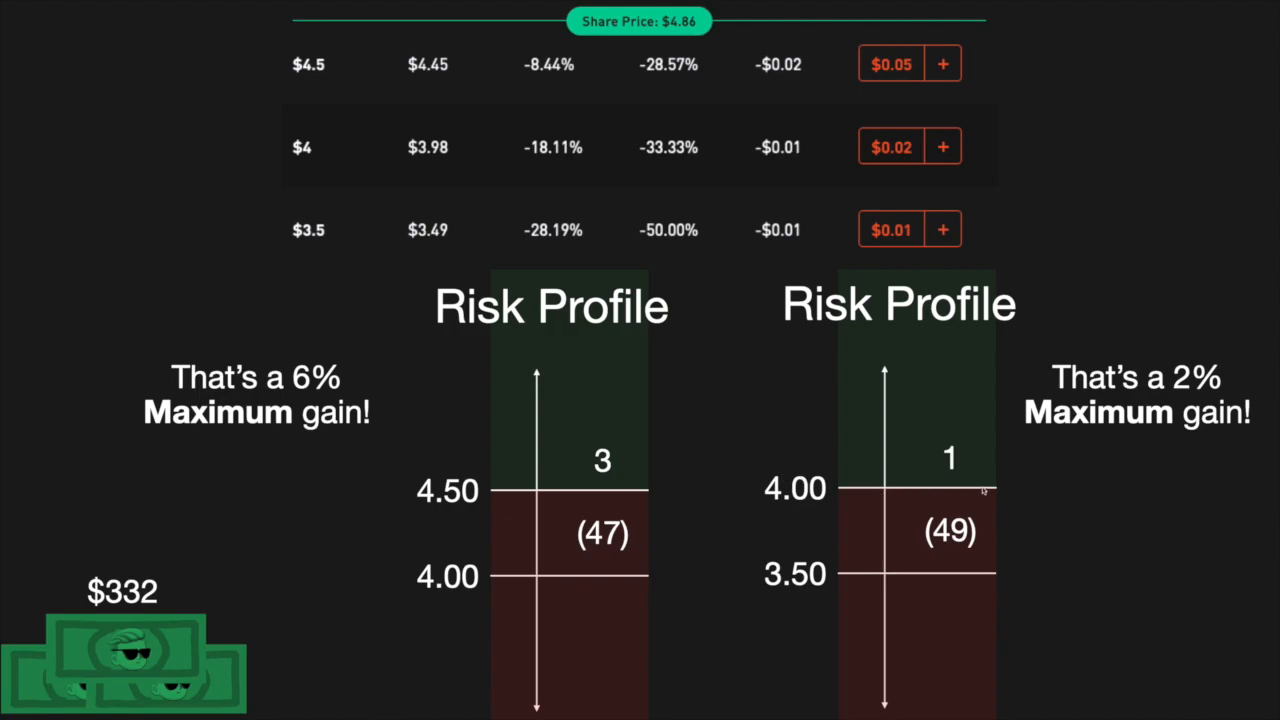
pyautogui.moveTo(980, 509)
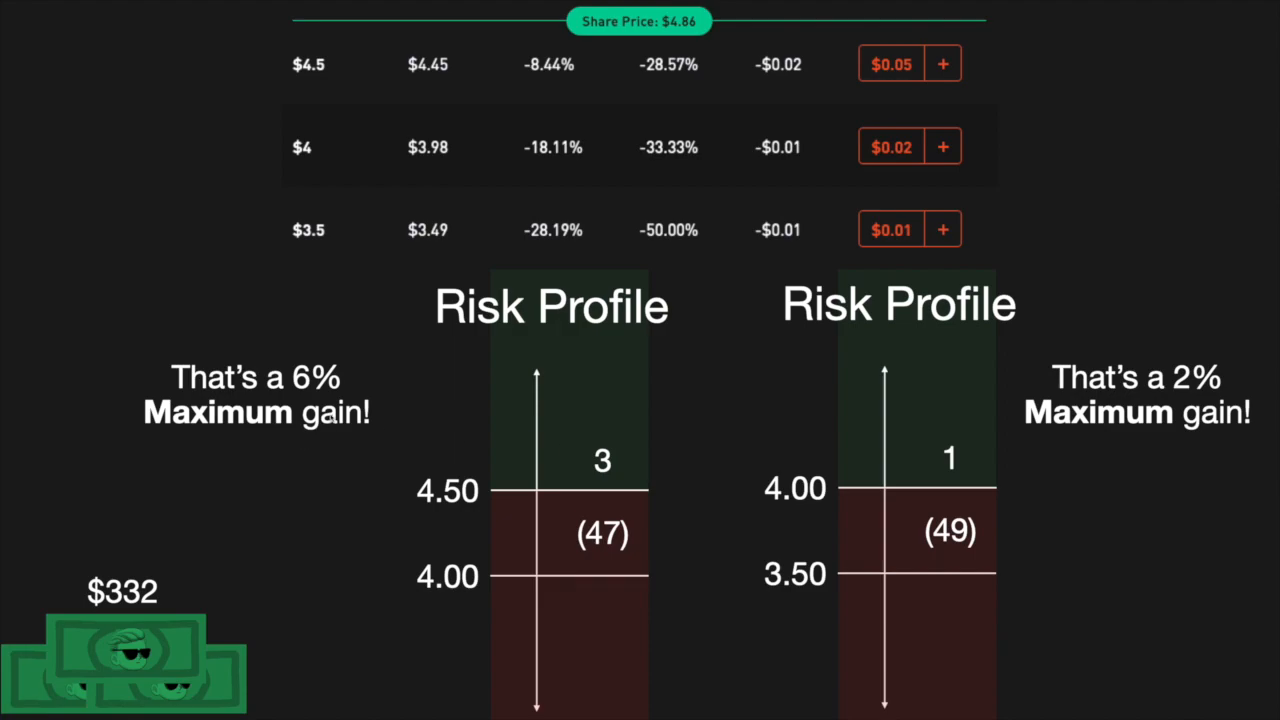
pyautogui.moveTo(468, 272)
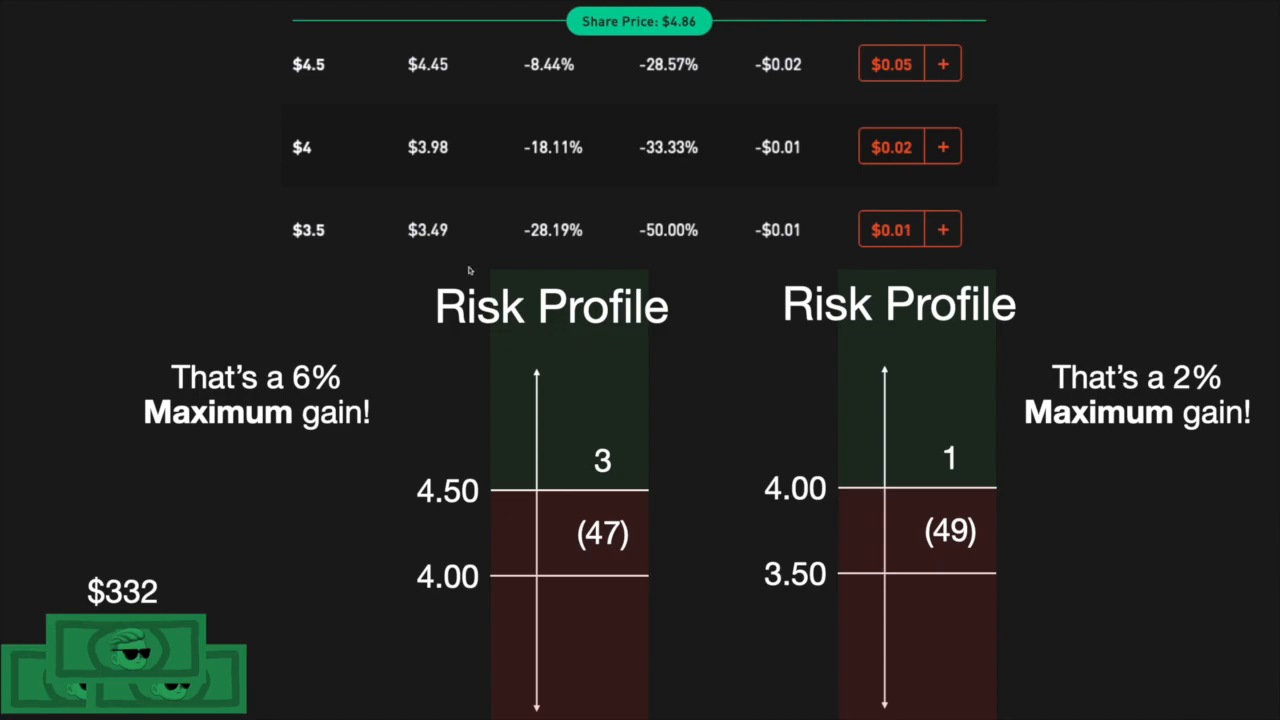
pyautogui.moveTo(619, 335)
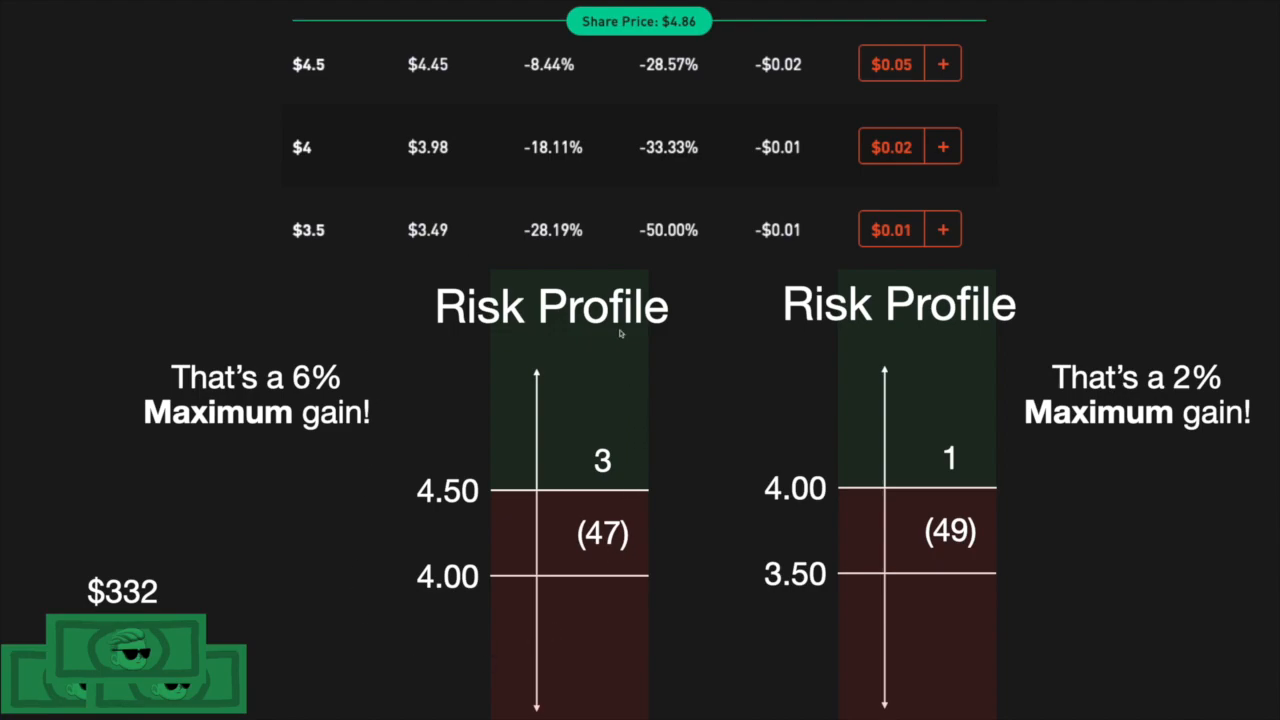
pyautogui.moveTo(631, 336)
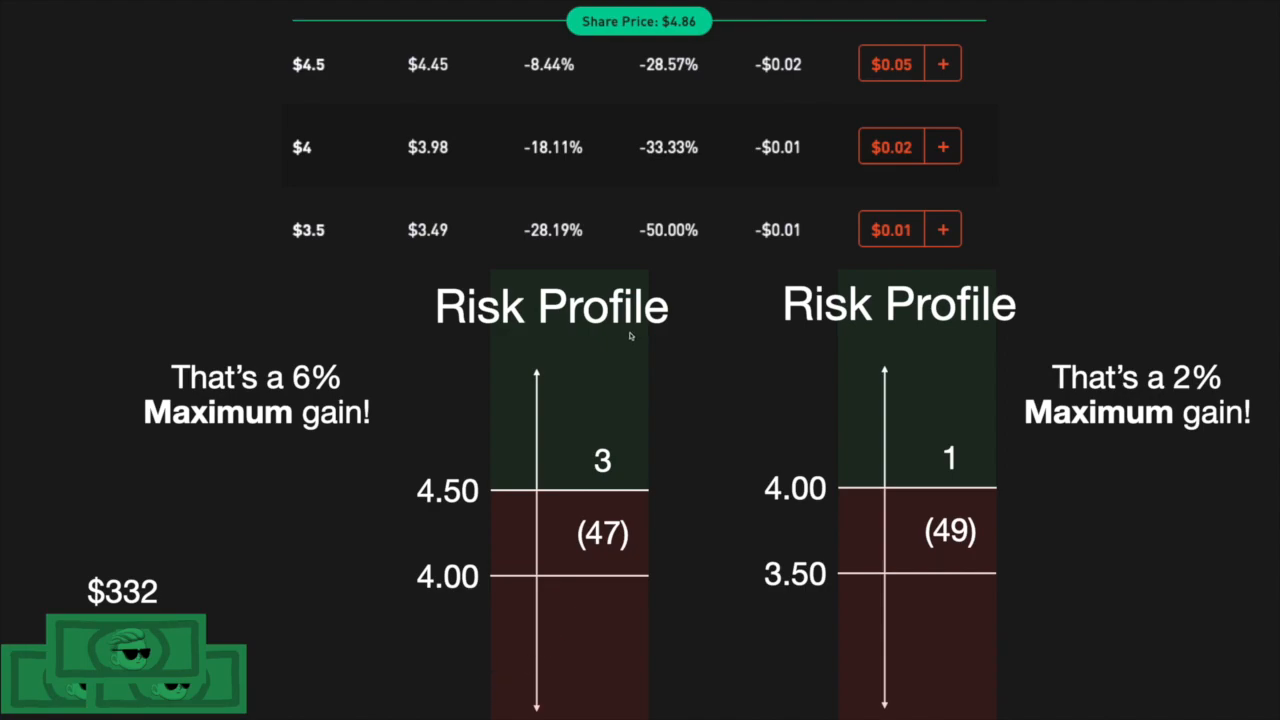
pyautogui.moveTo(1109, 340)
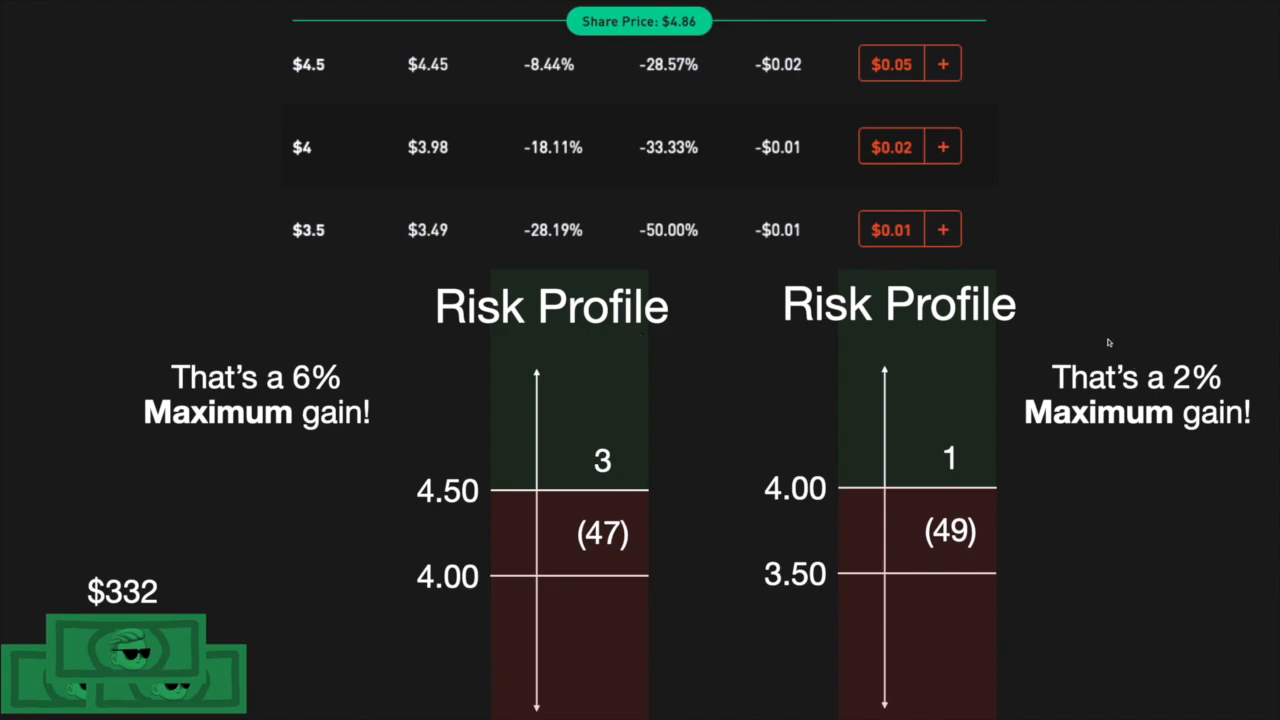
pyautogui.moveTo(1177, 606)
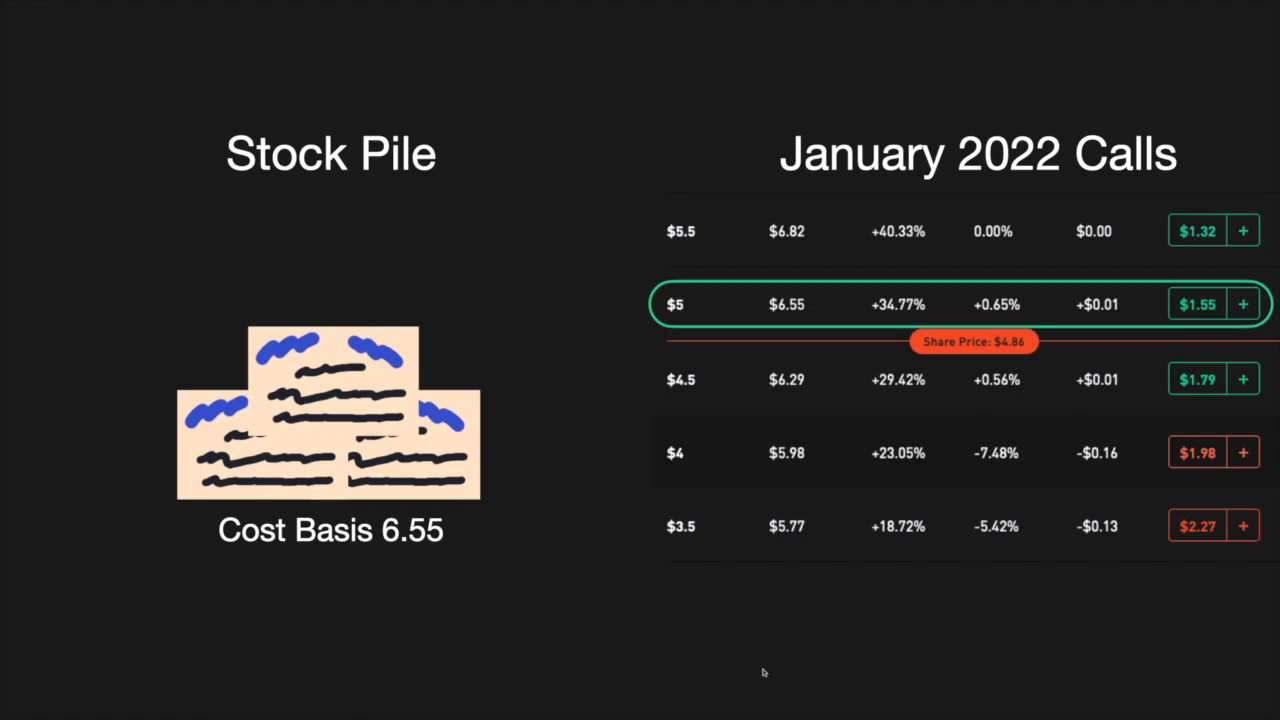
pyautogui.moveTo(407, 562)
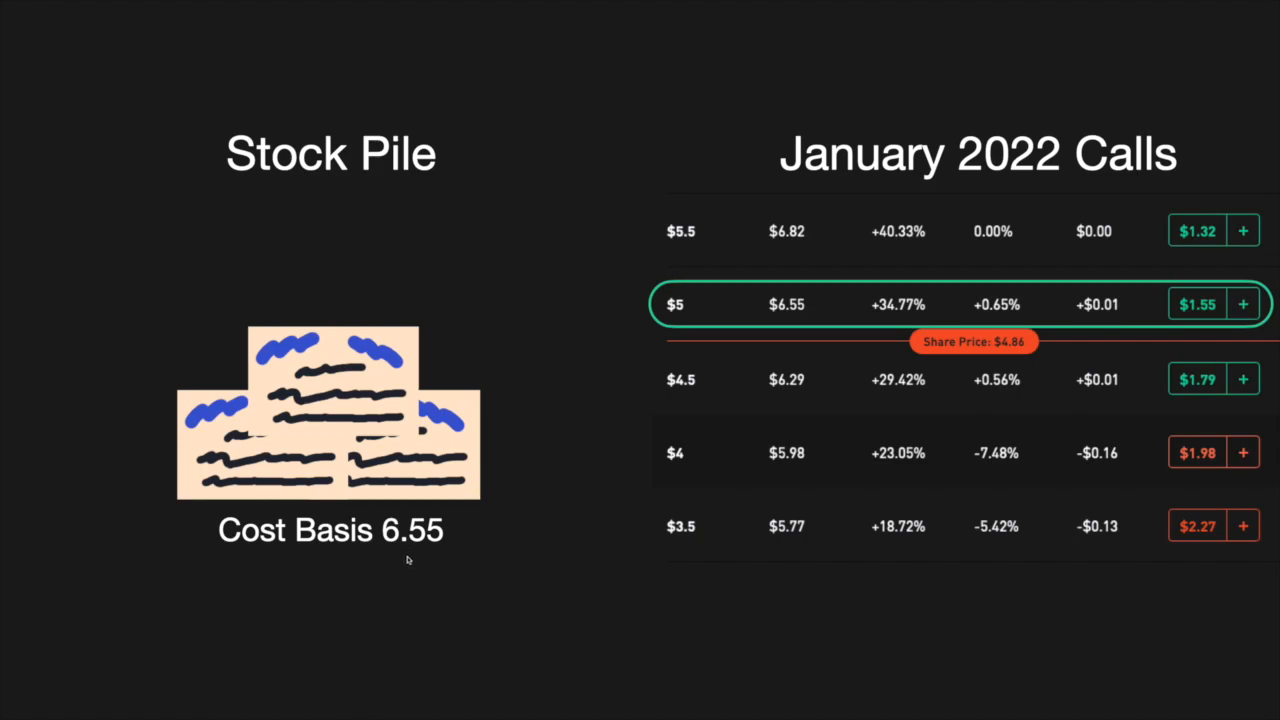
pyautogui.moveTo(413, 562)
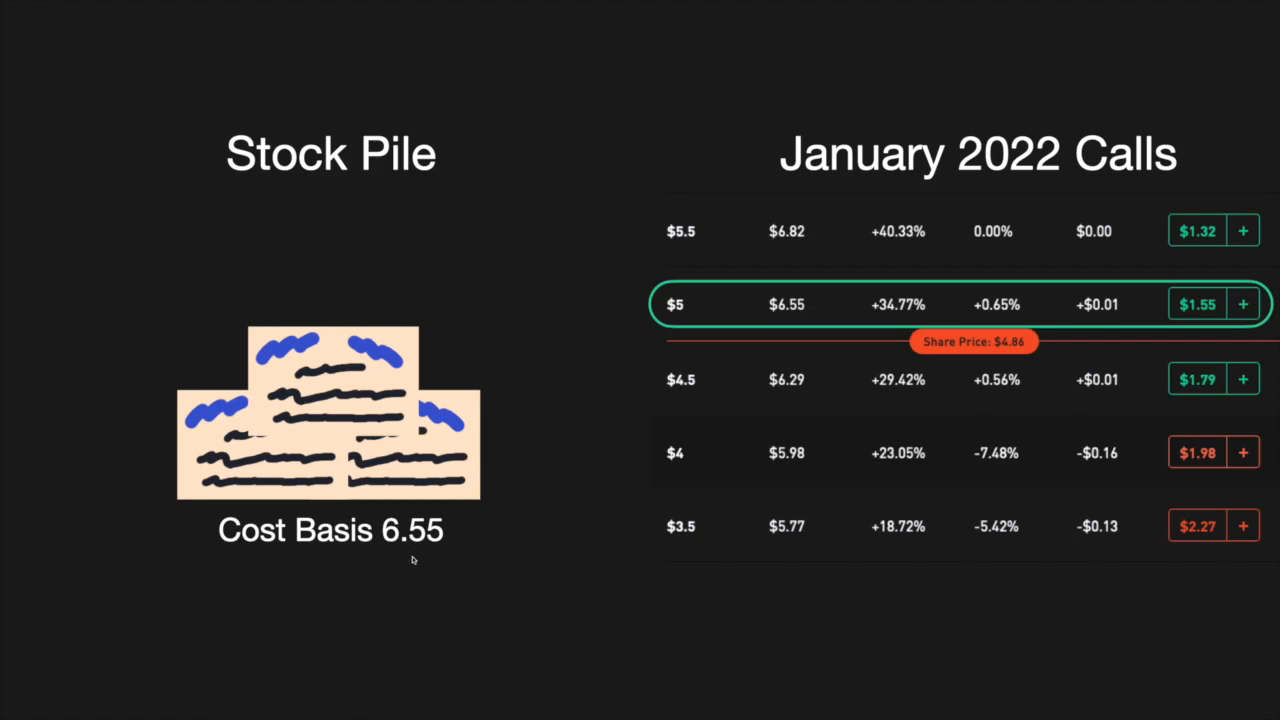
pyautogui.moveTo(282, 666)
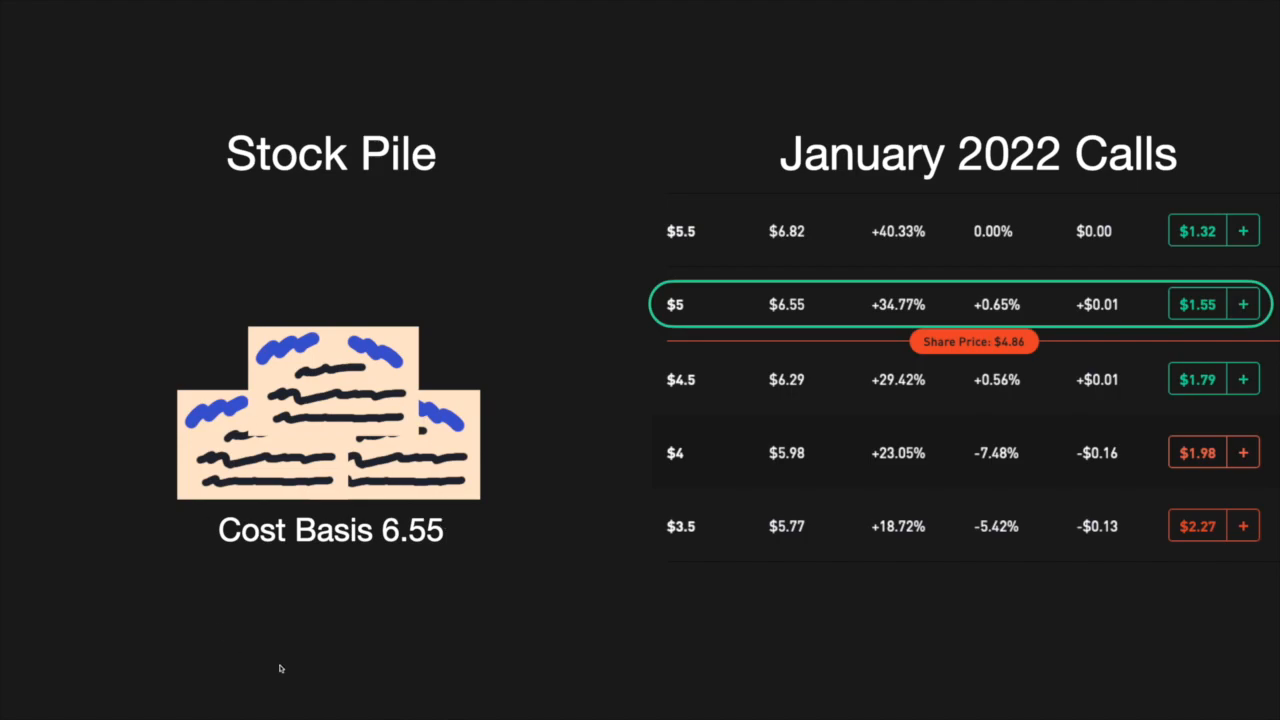
pyautogui.scroll(-3)
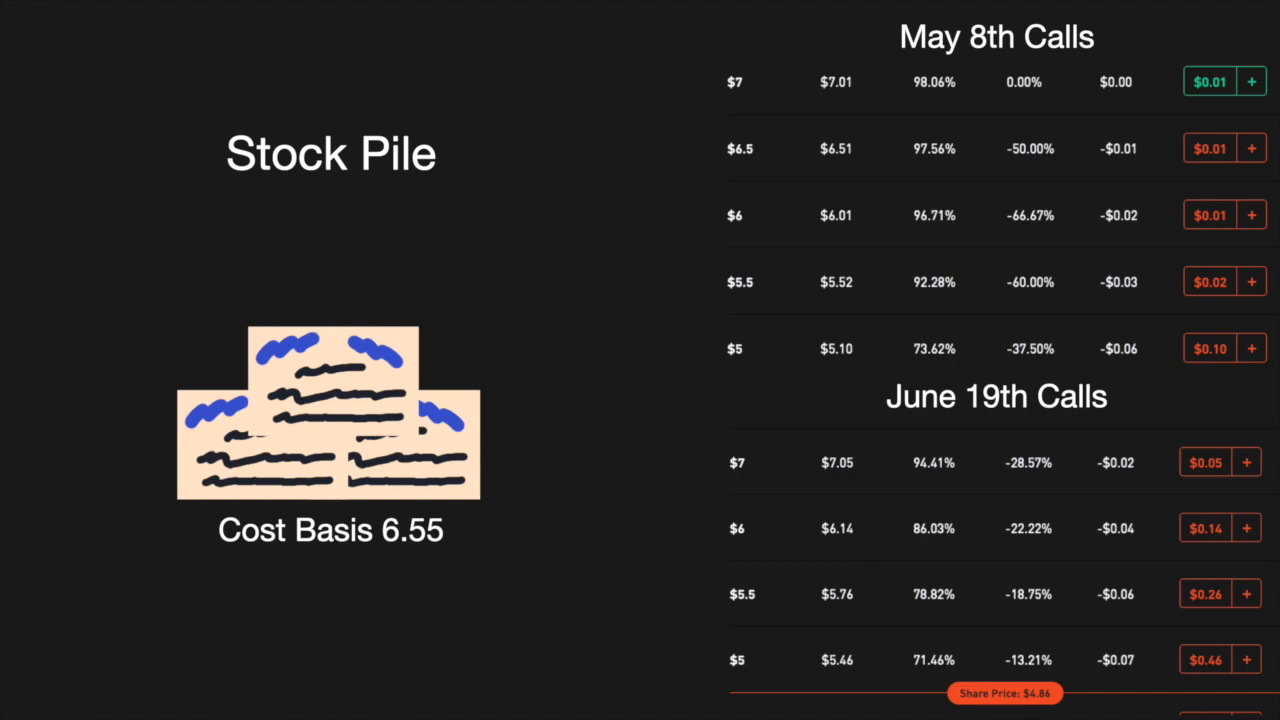
pyautogui.moveTo(714, 416)
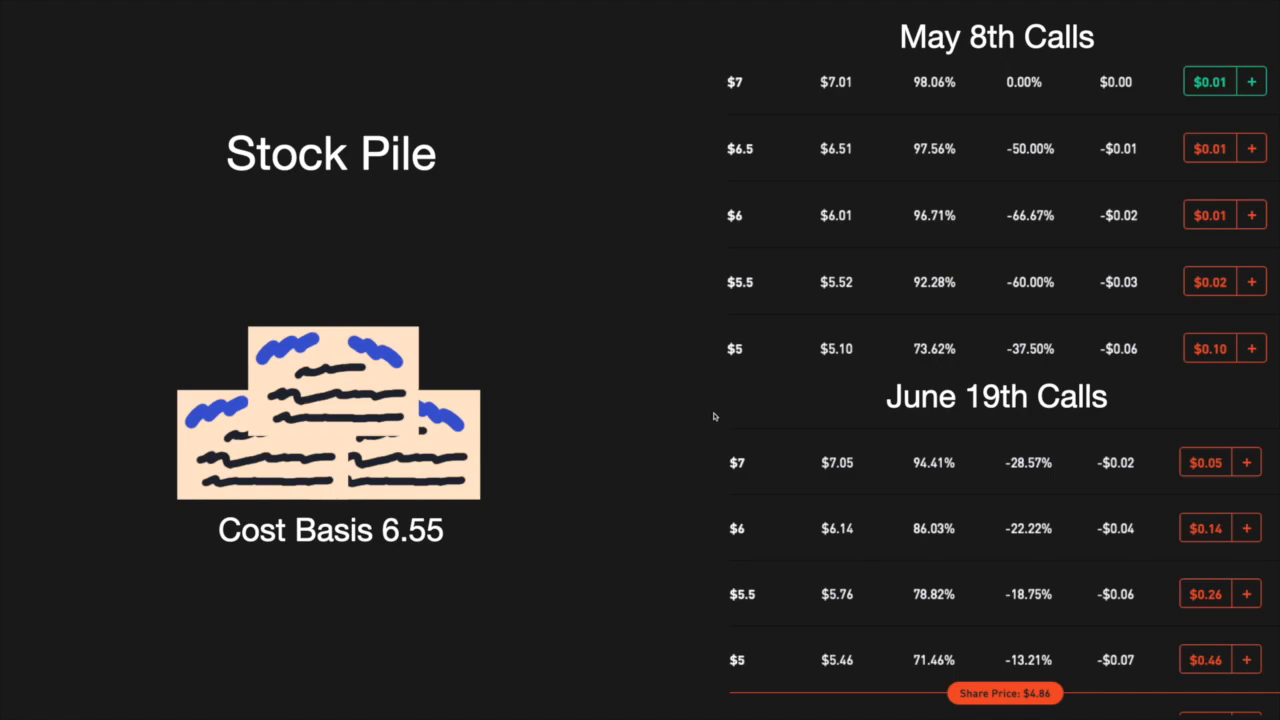
pyautogui.moveTo(713, 488)
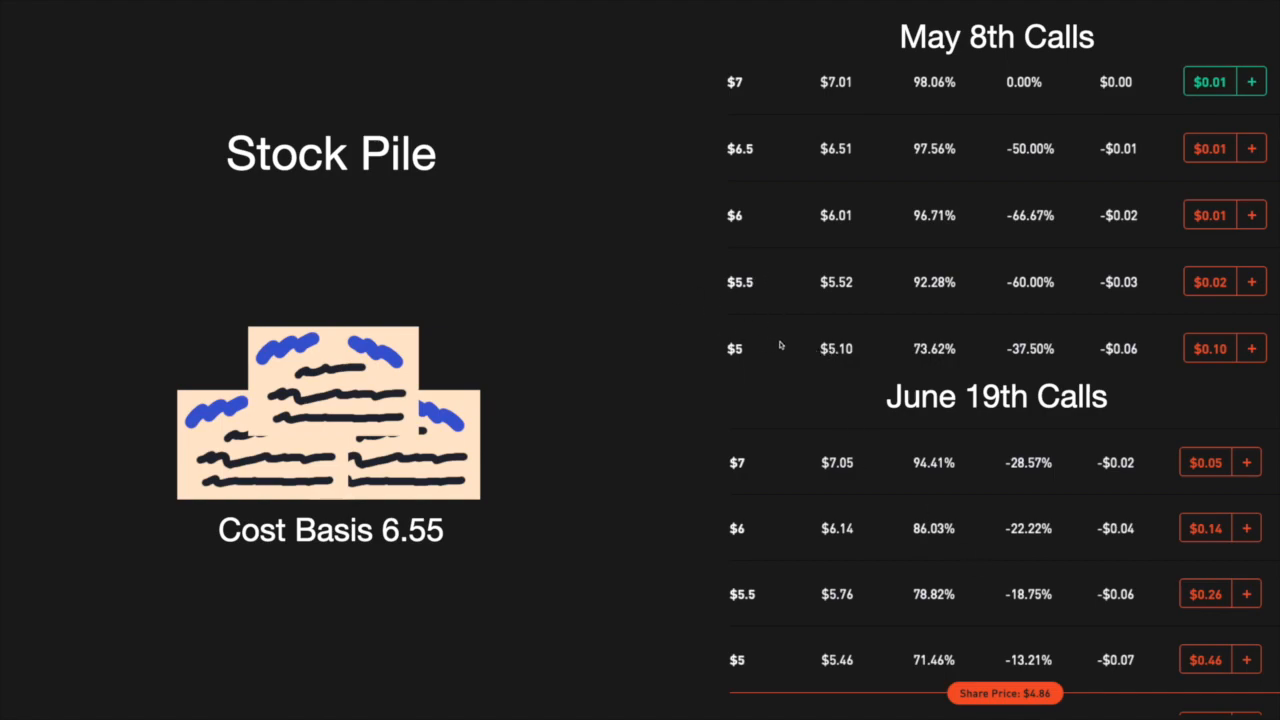
pyautogui.moveTo(753, 350)
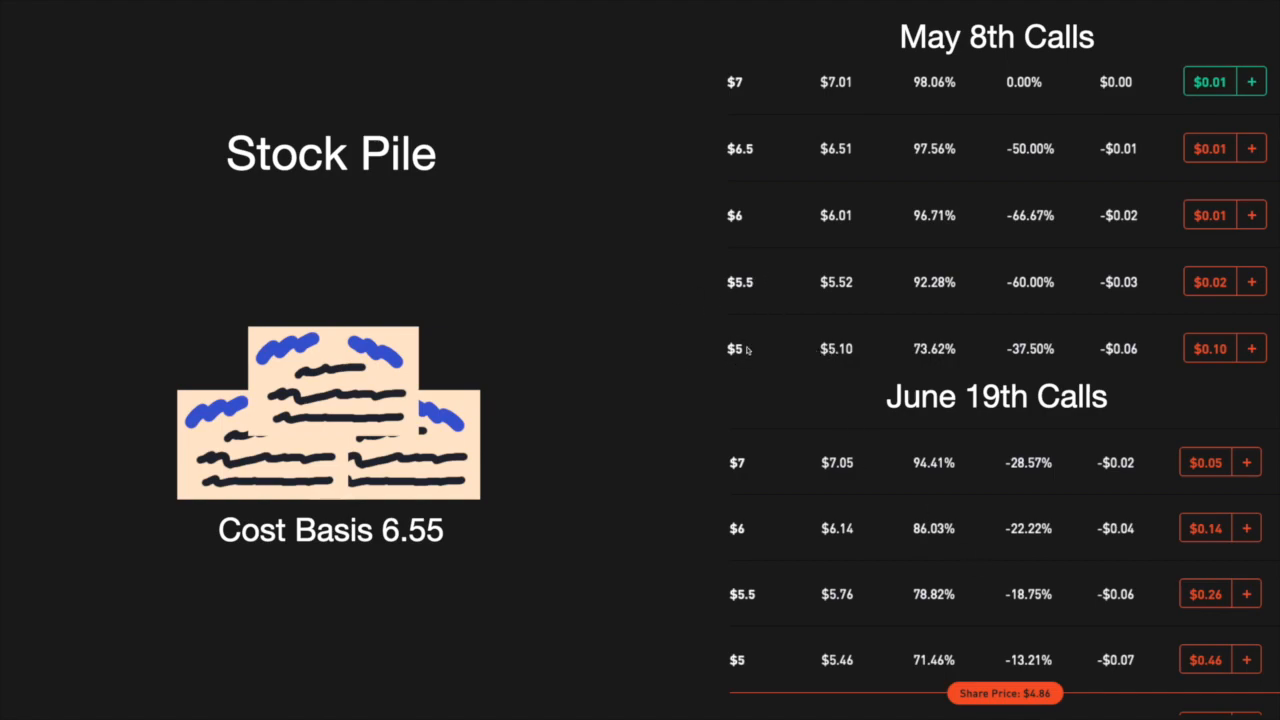
pyautogui.moveTo(380, 545)
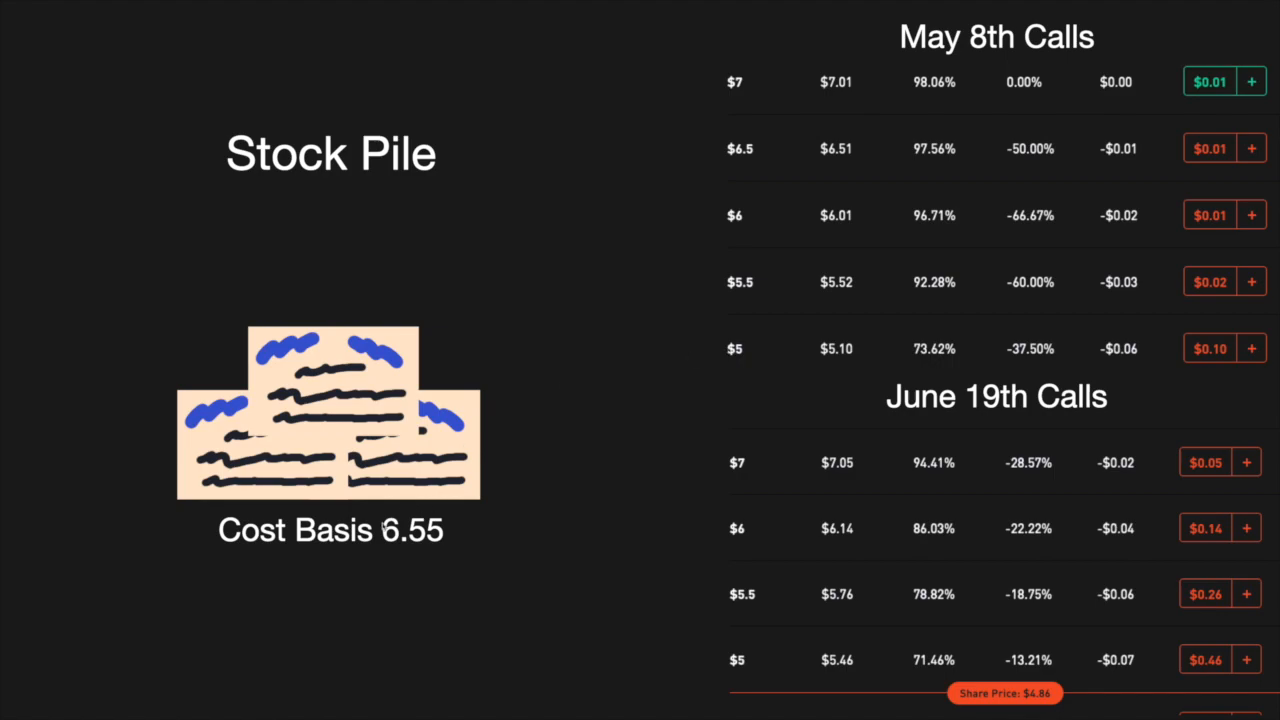
pyautogui.moveTo(449, 539)
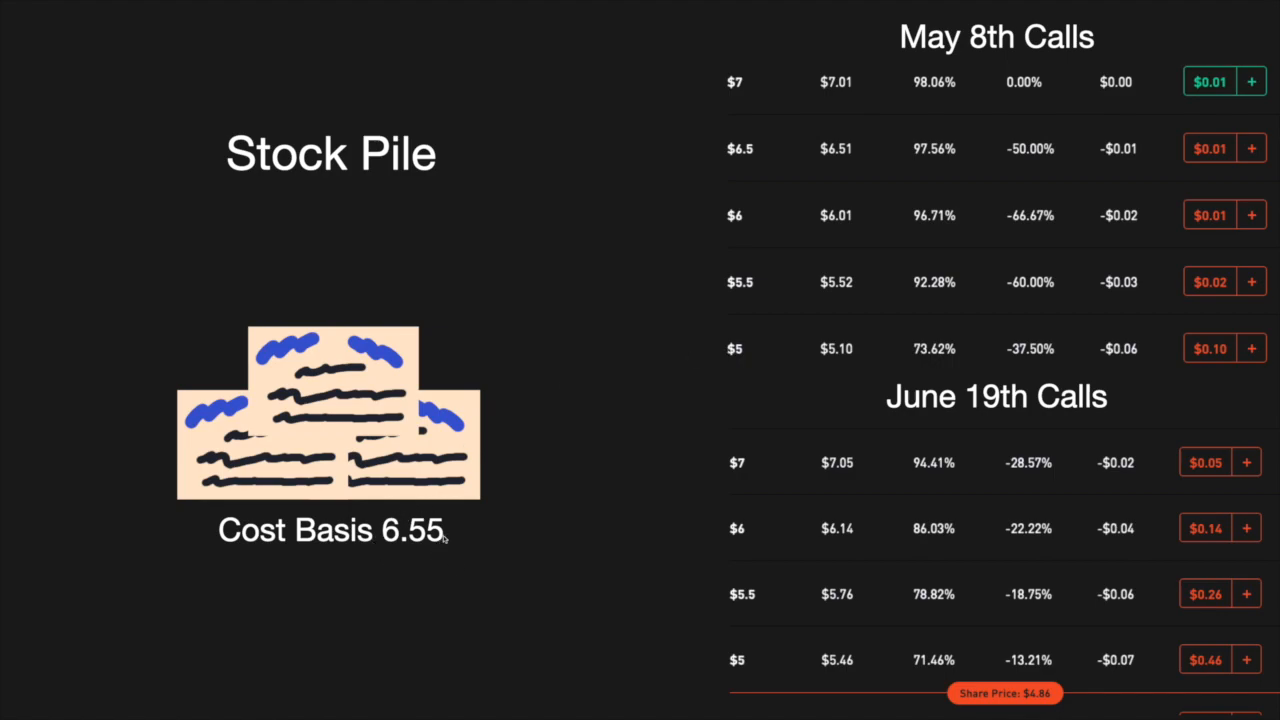
pyautogui.moveTo(698, 404)
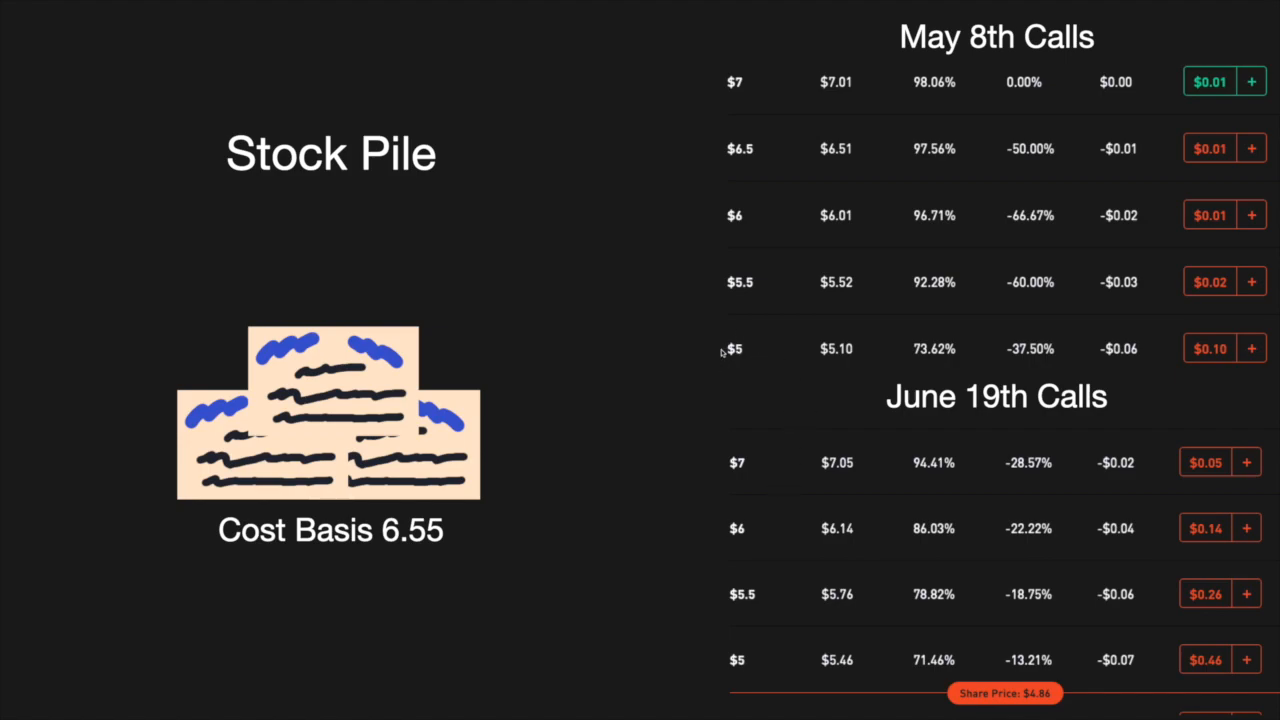
pyautogui.moveTo(727, 369)
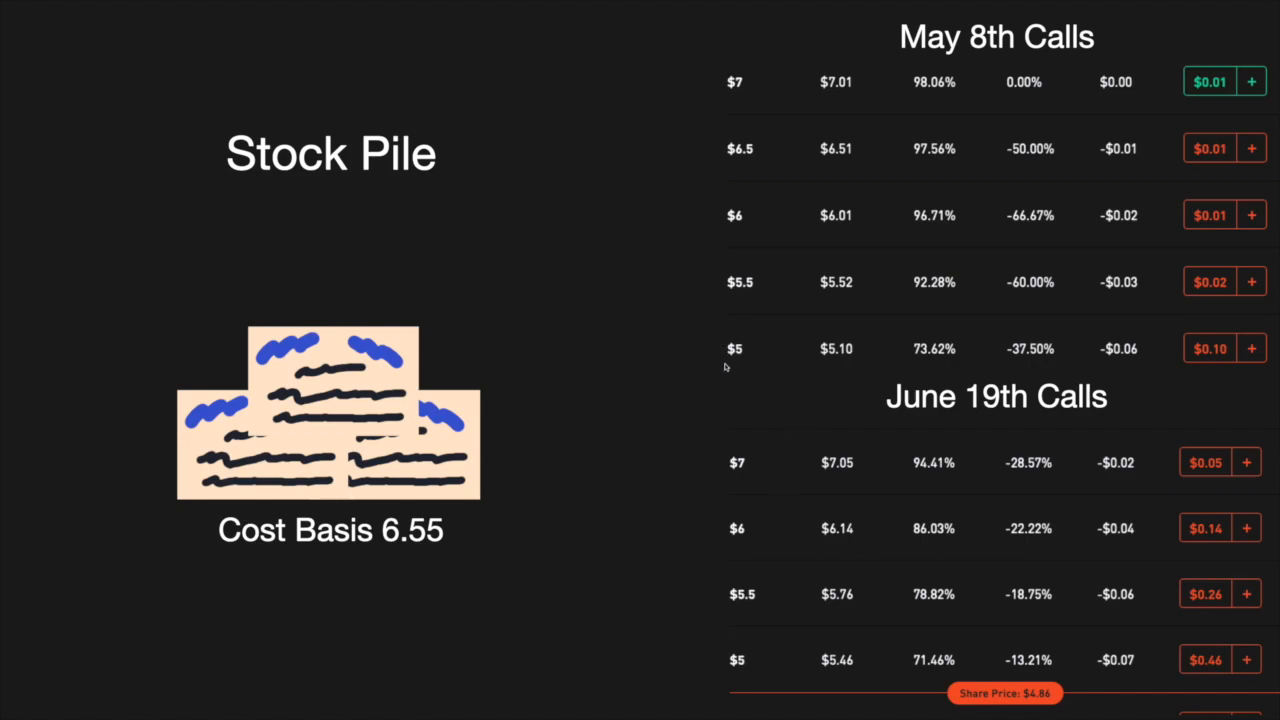
pyautogui.moveTo(725, 360)
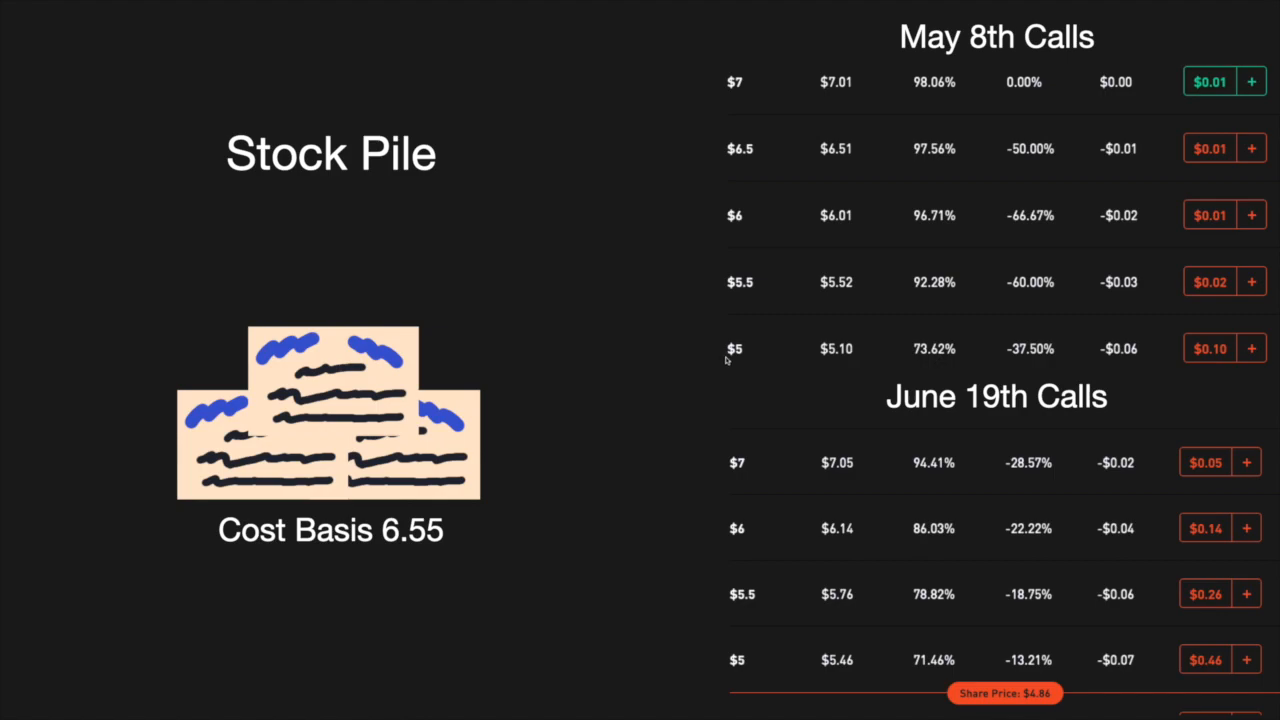
pyautogui.moveTo(736, 368)
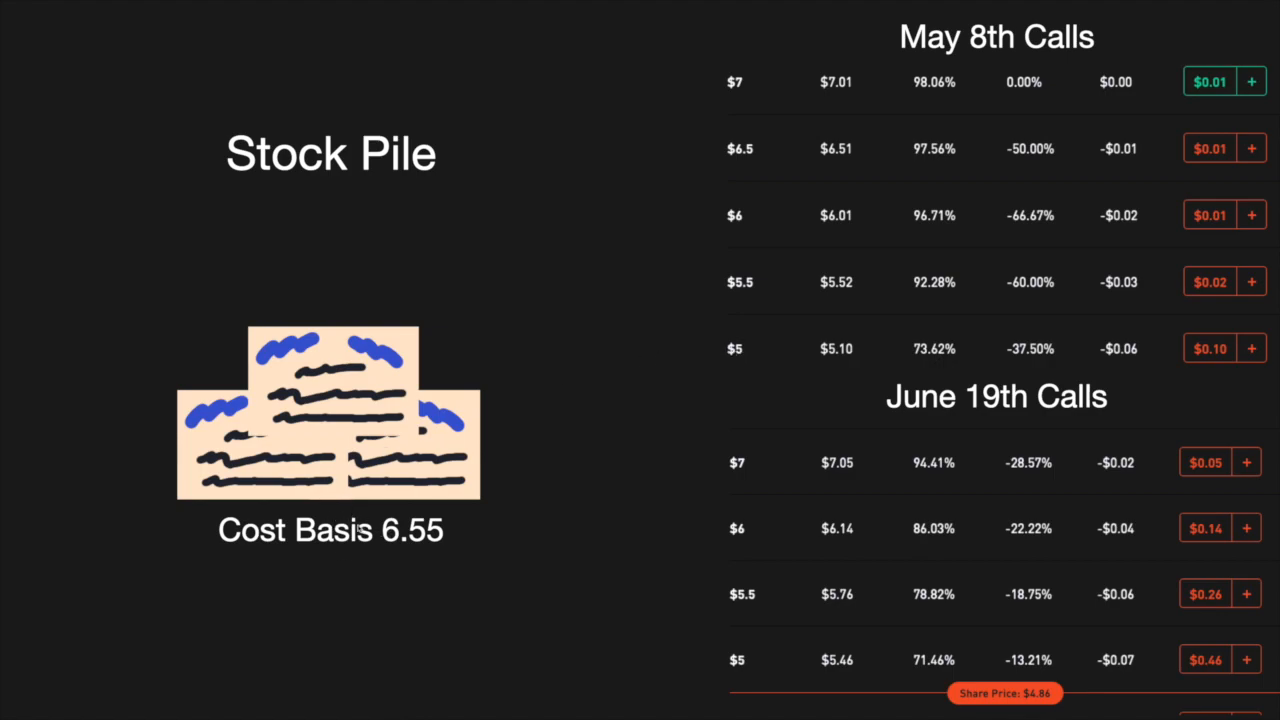
pyautogui.moveTo(389, 556)
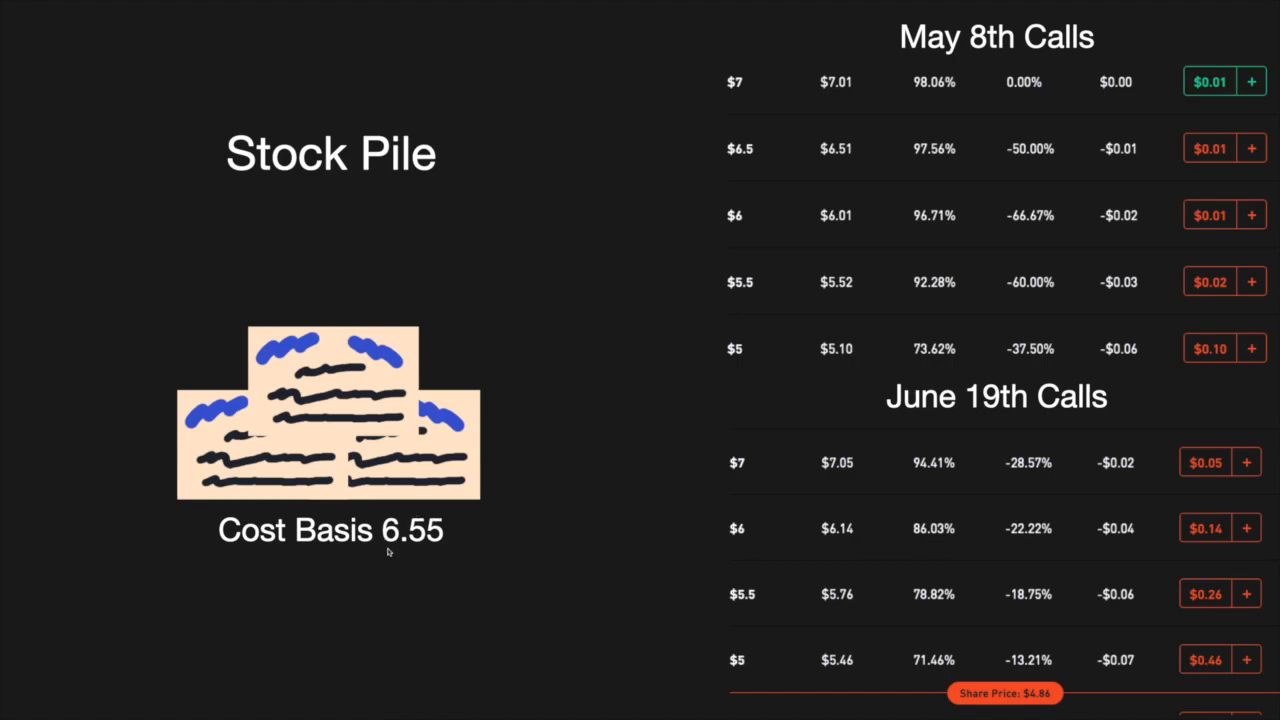
pyautogui.moveTo(373, 559)
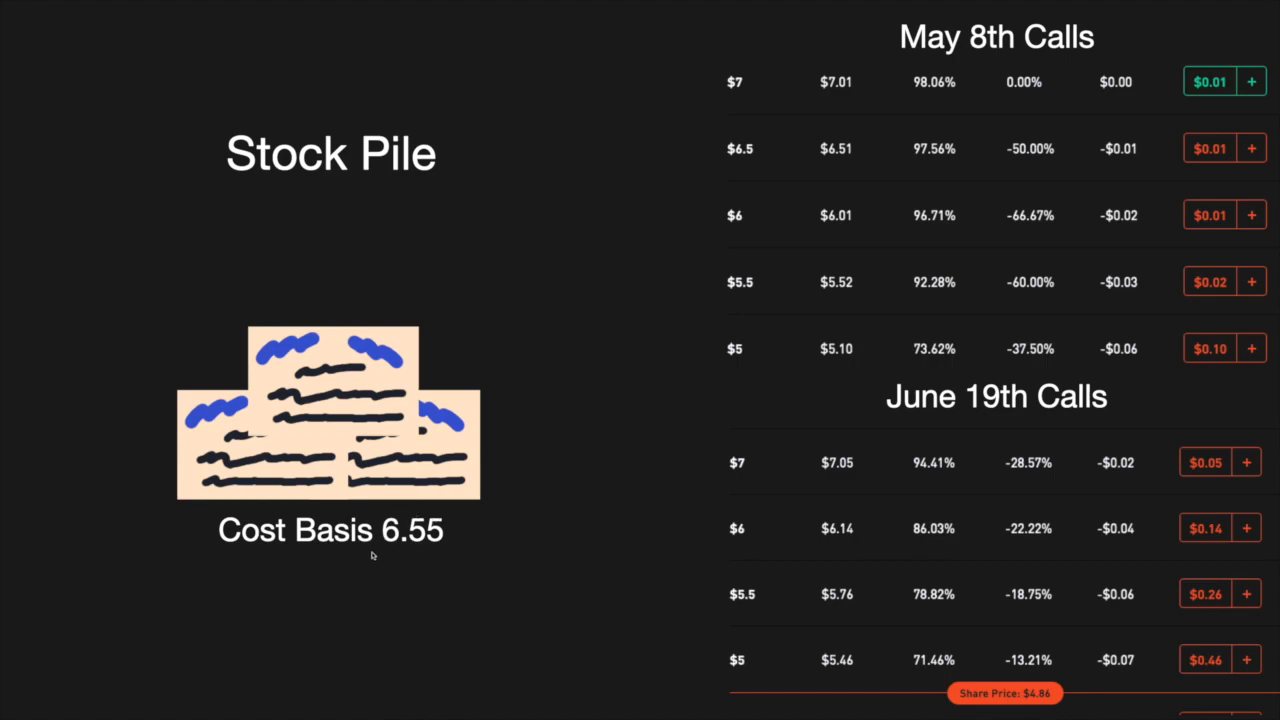
pyautogui.moveTo(499, 555)
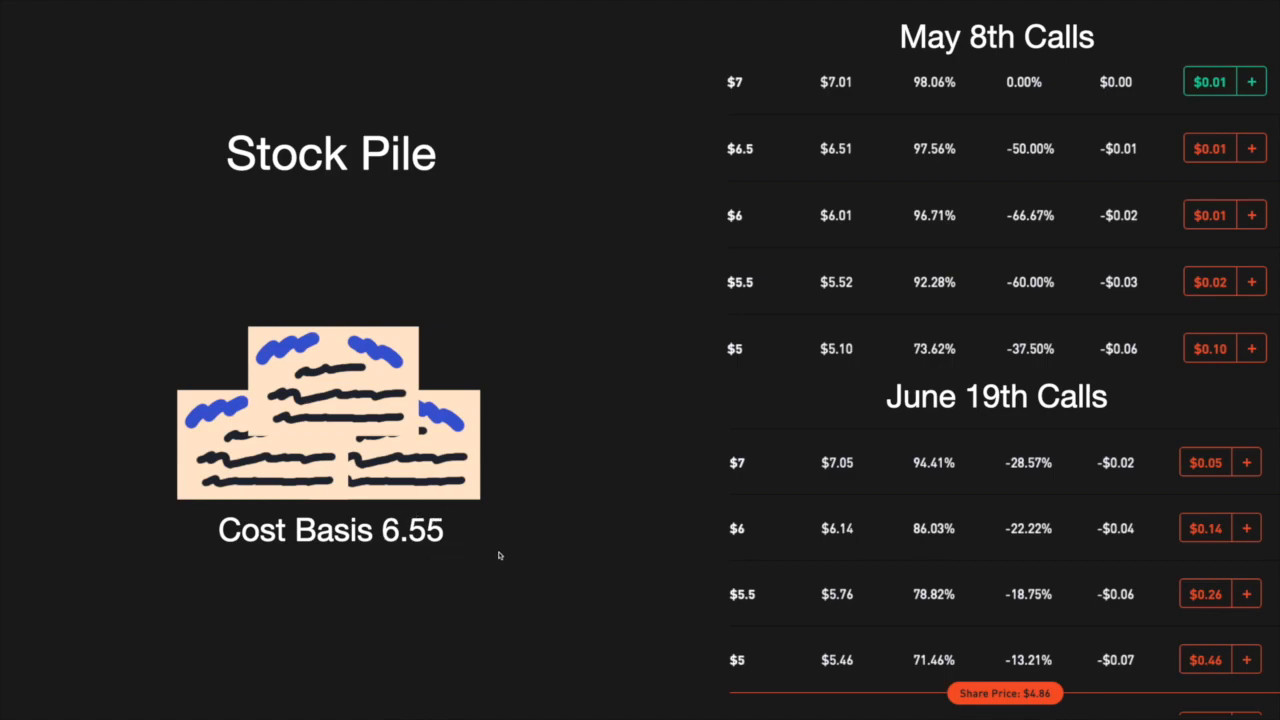
pyautogui.moveTo(557, 347)
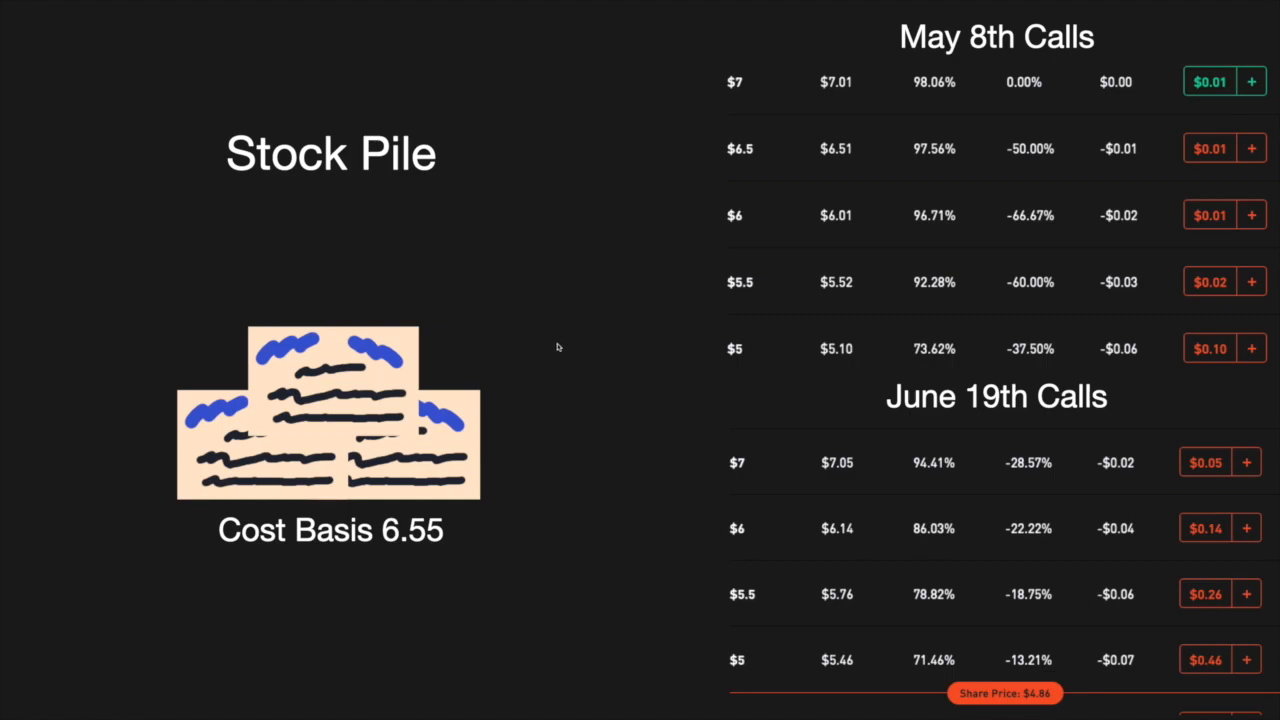
pyautogui.moveTo(766, 131)
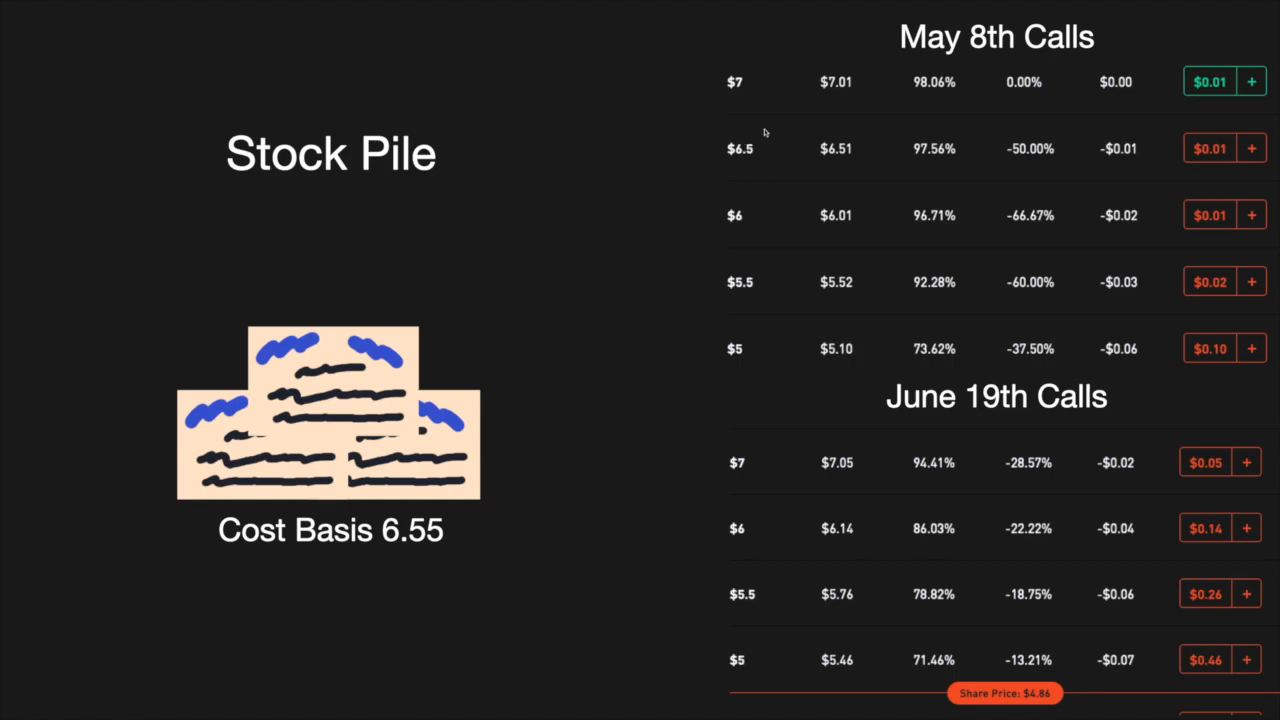
pyautogui.moveTo(728, 106)
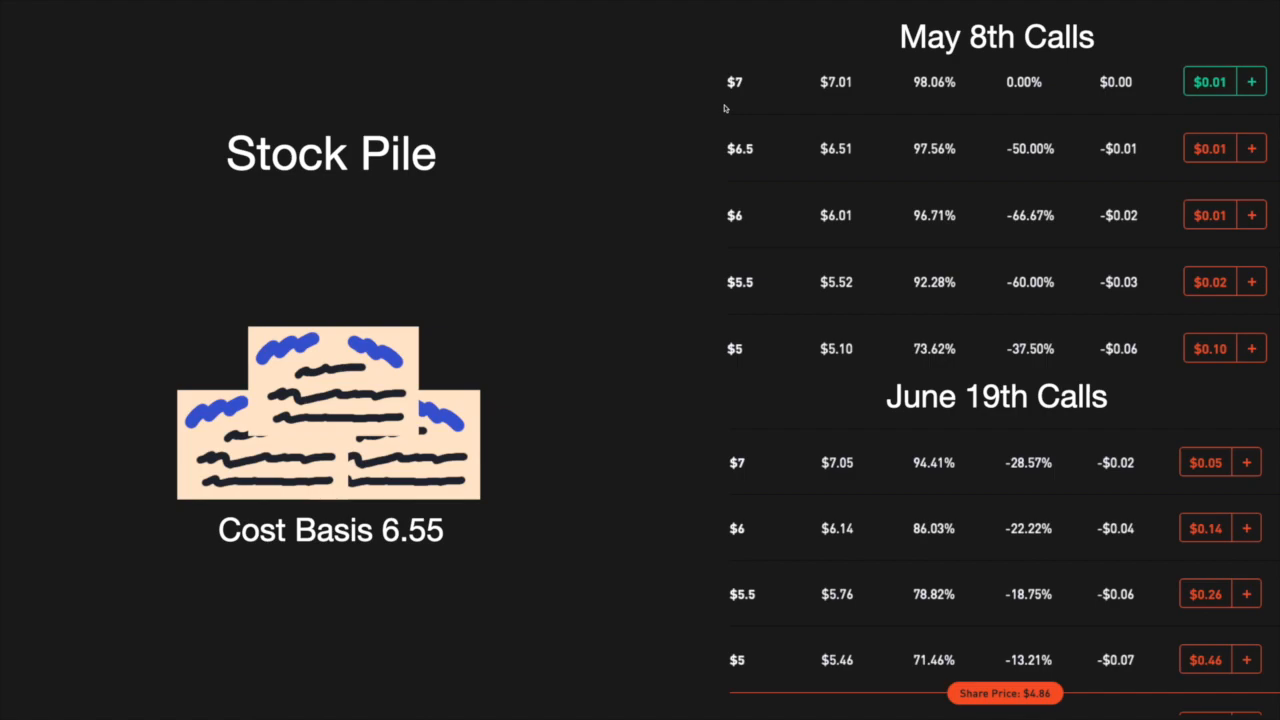
pyautogui.moveTo(761, 75)
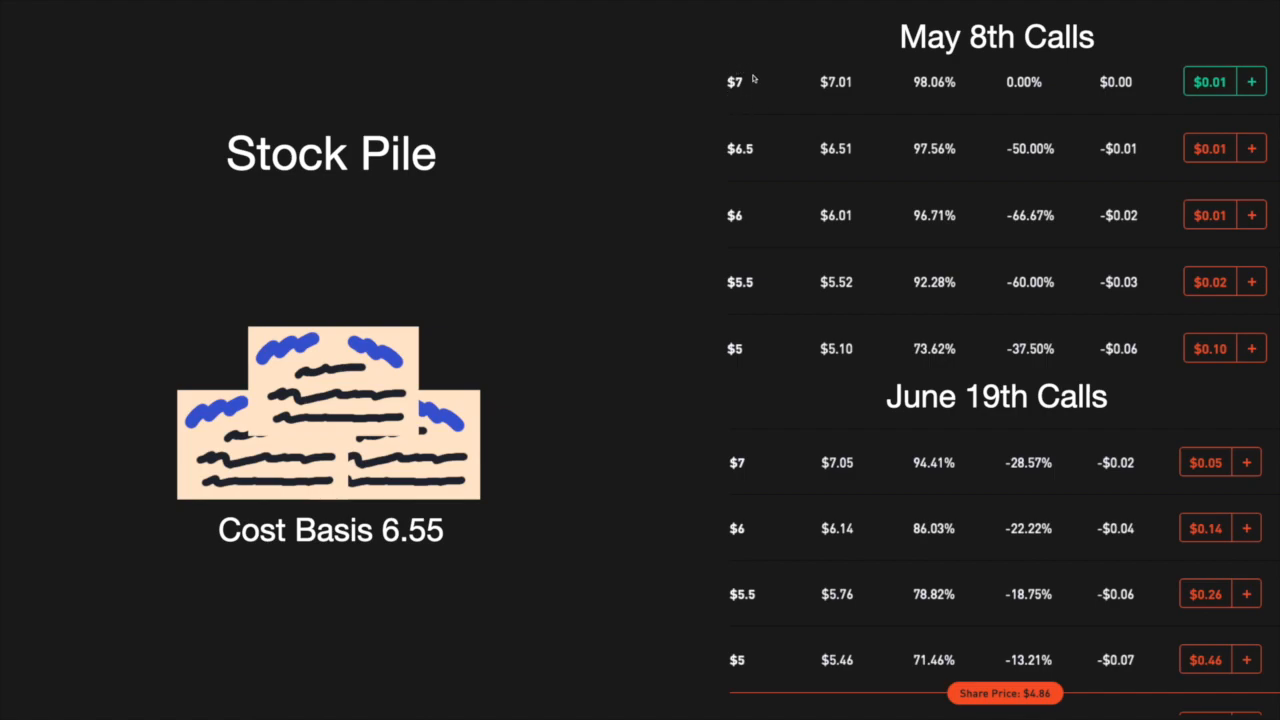
pyautogui.moveTo(1185, 391)
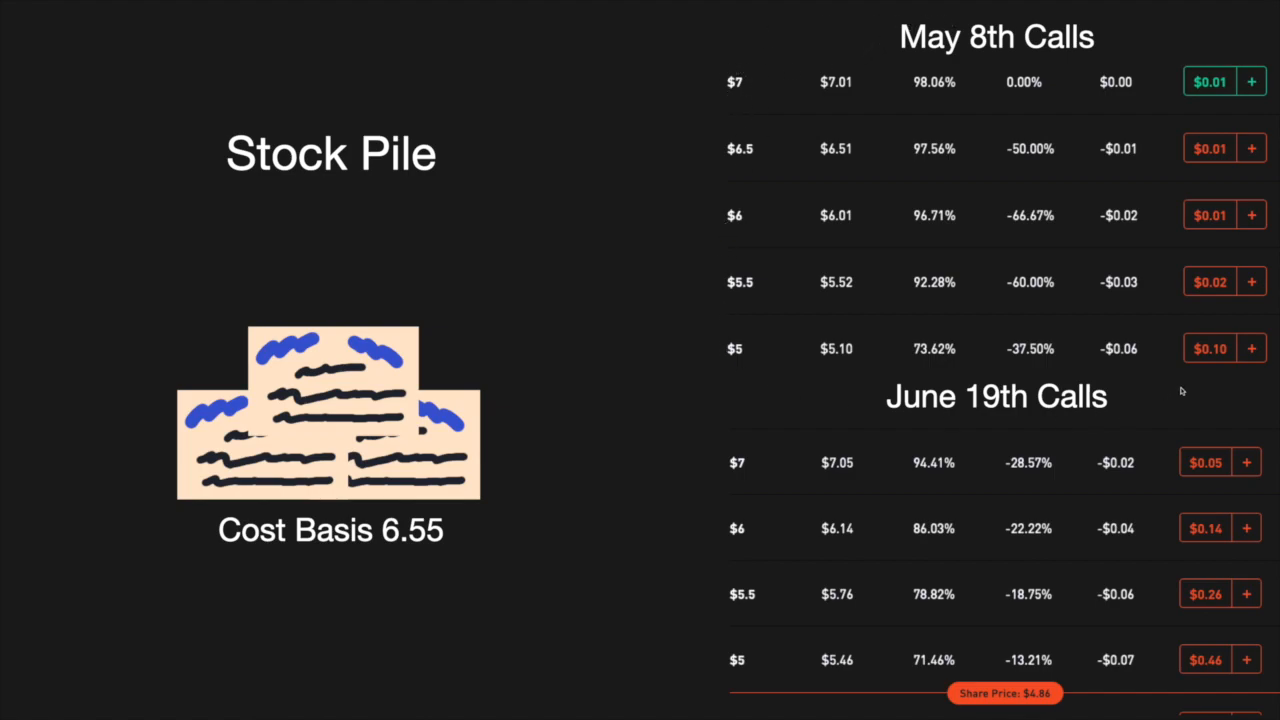
pyautogui.moveTo(724, 173)
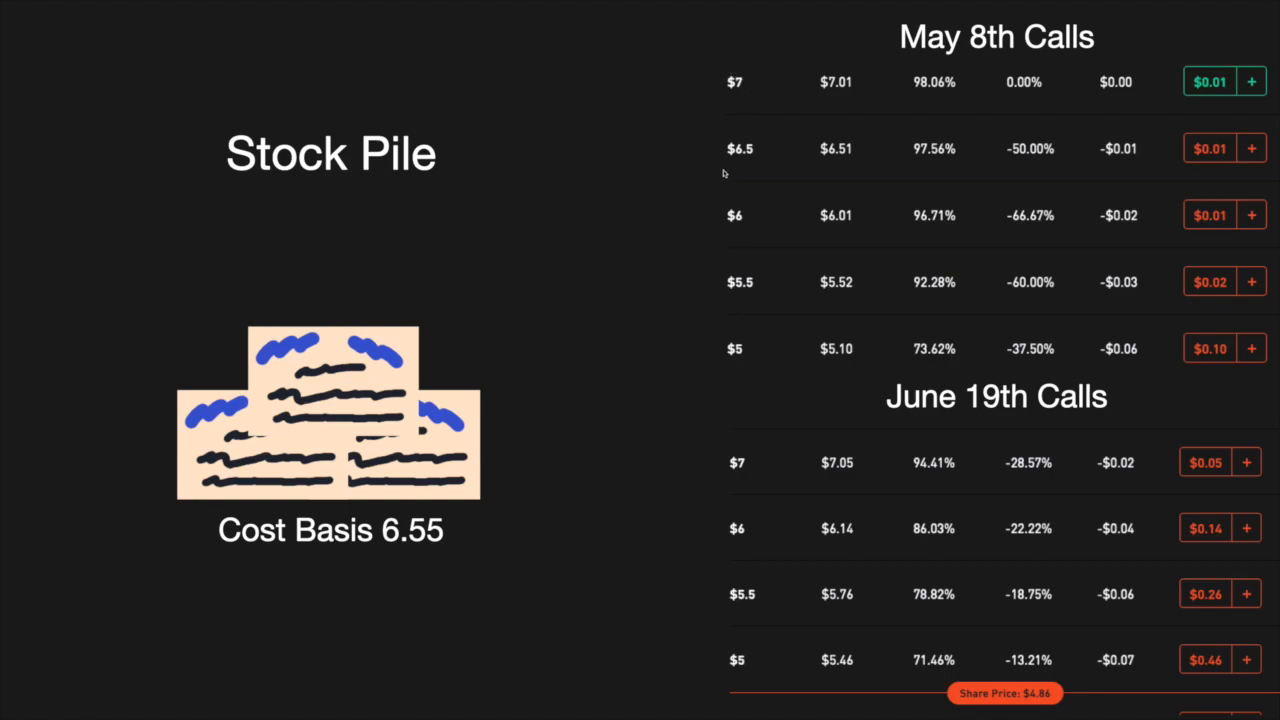
pyautogui.moveTo(749, 166)
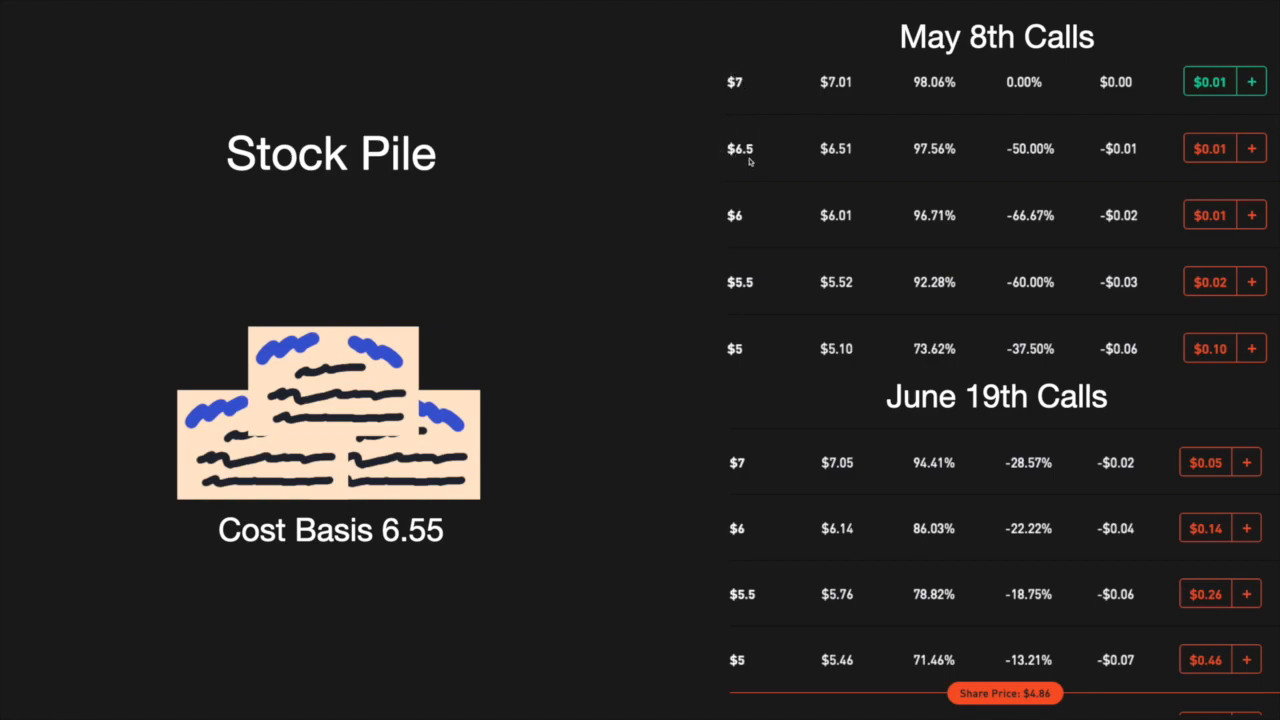
pyautogui.moveTo(1187, 160)
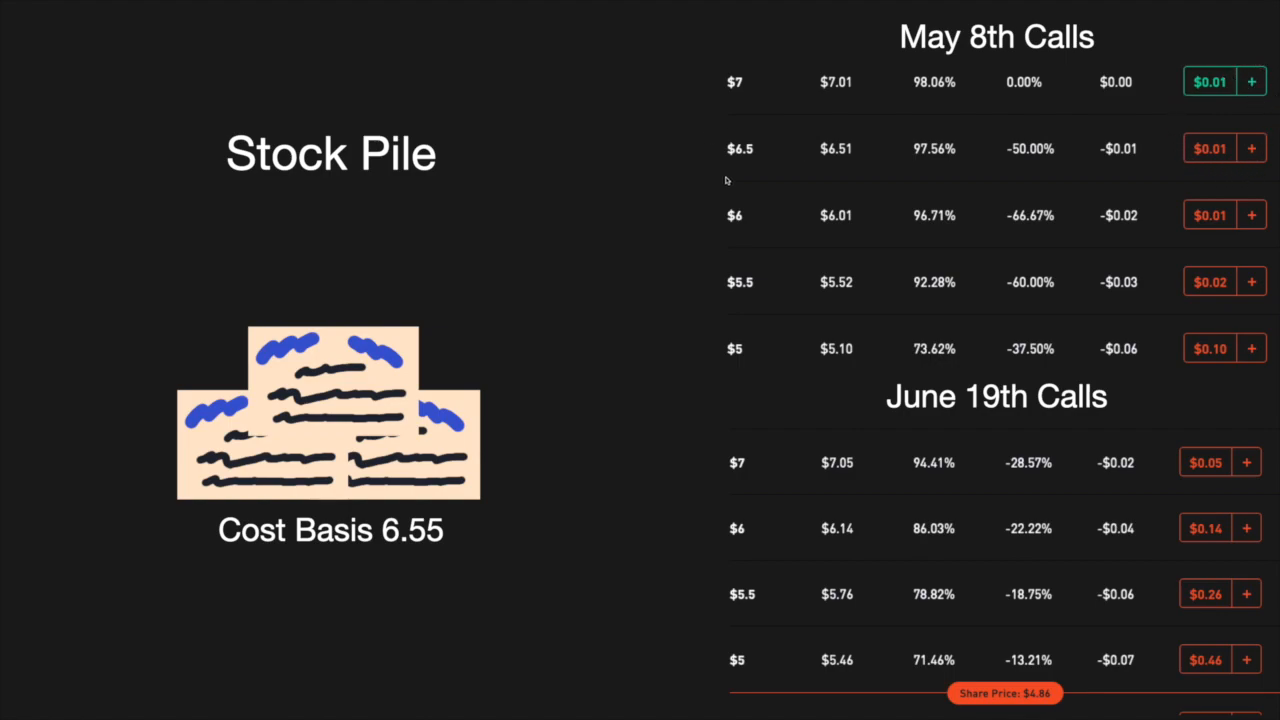
pyautogui.moveTo(745, 170)
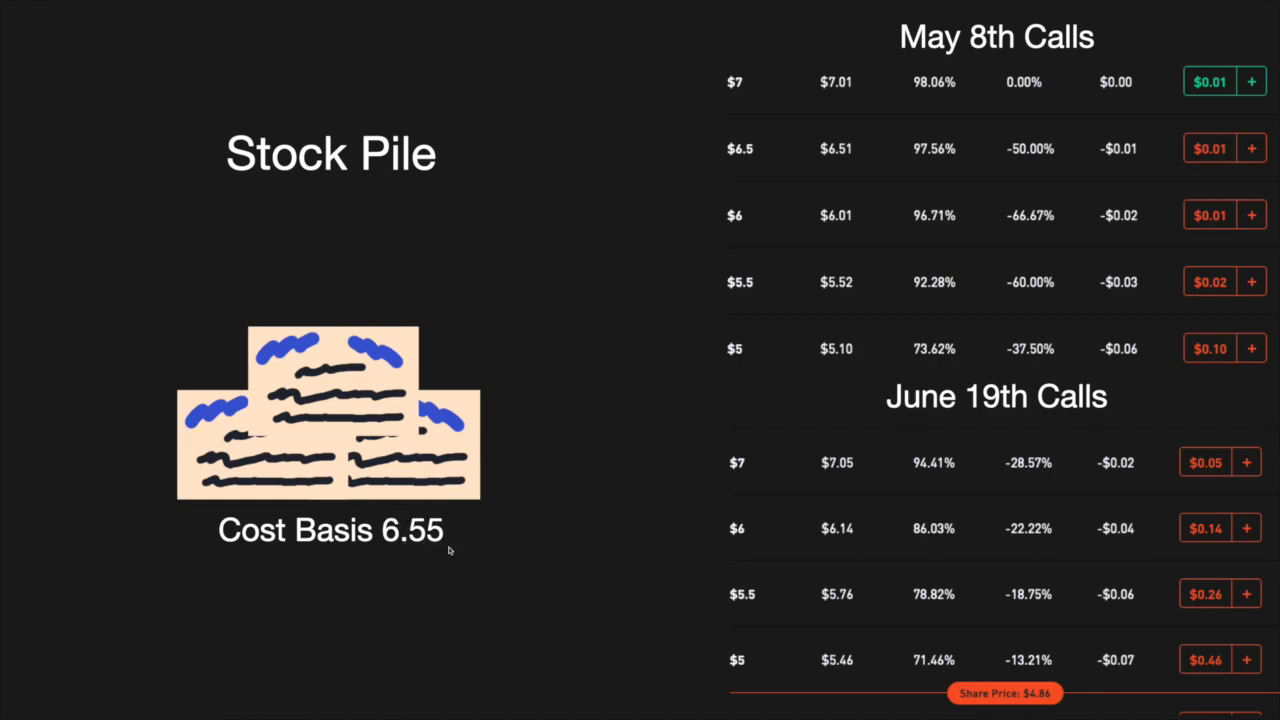
pyautogui.moveTo(452, 550)
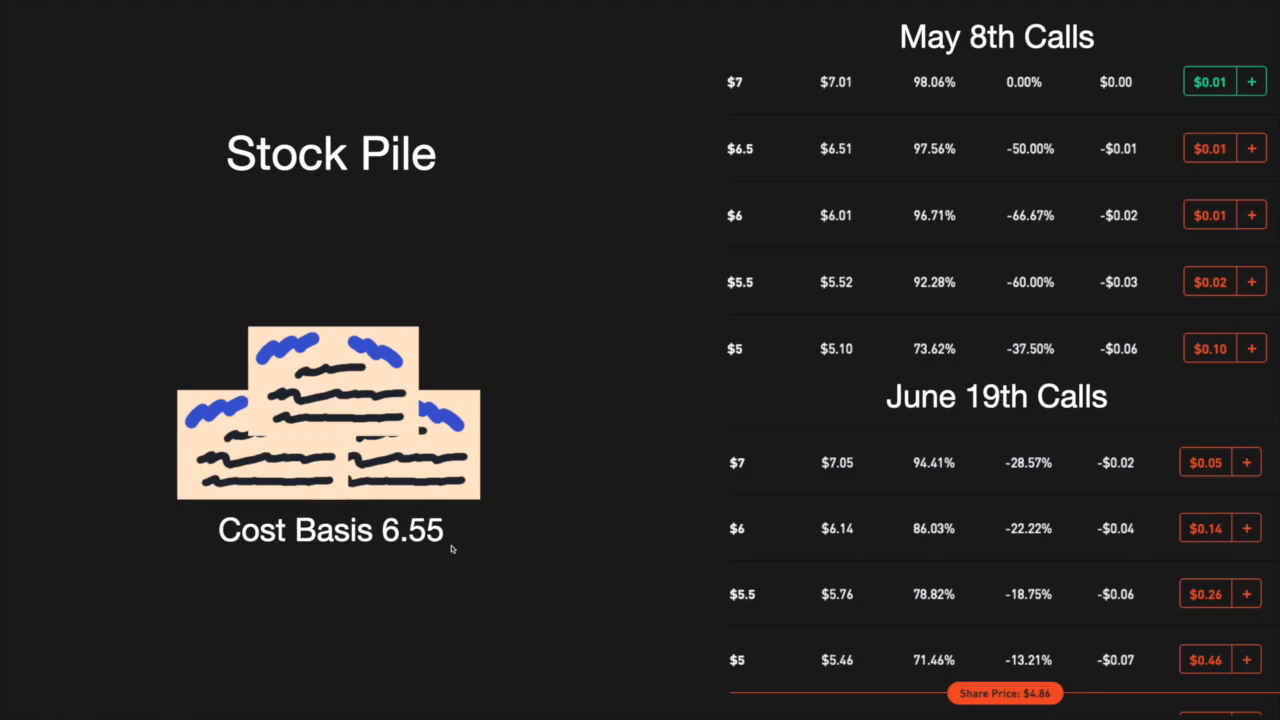
pyautogui.moveTo(777, 343)
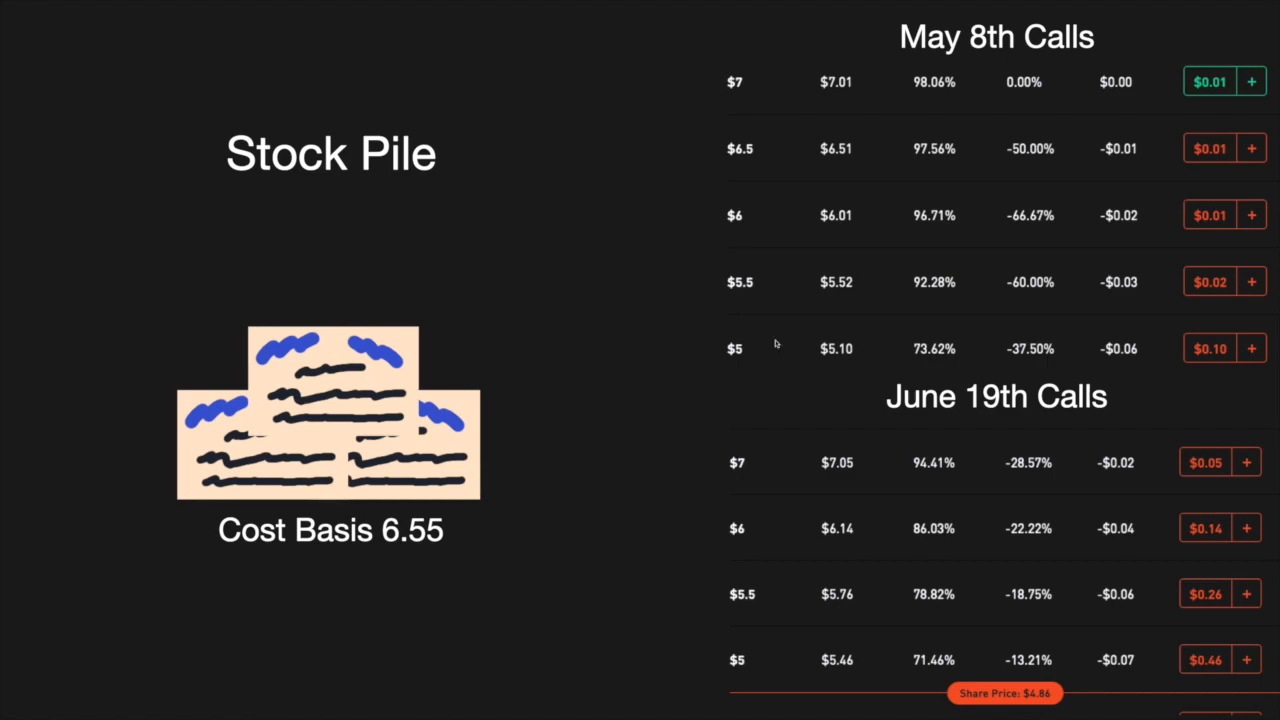
pyautogui.moveTo(1203, 379)
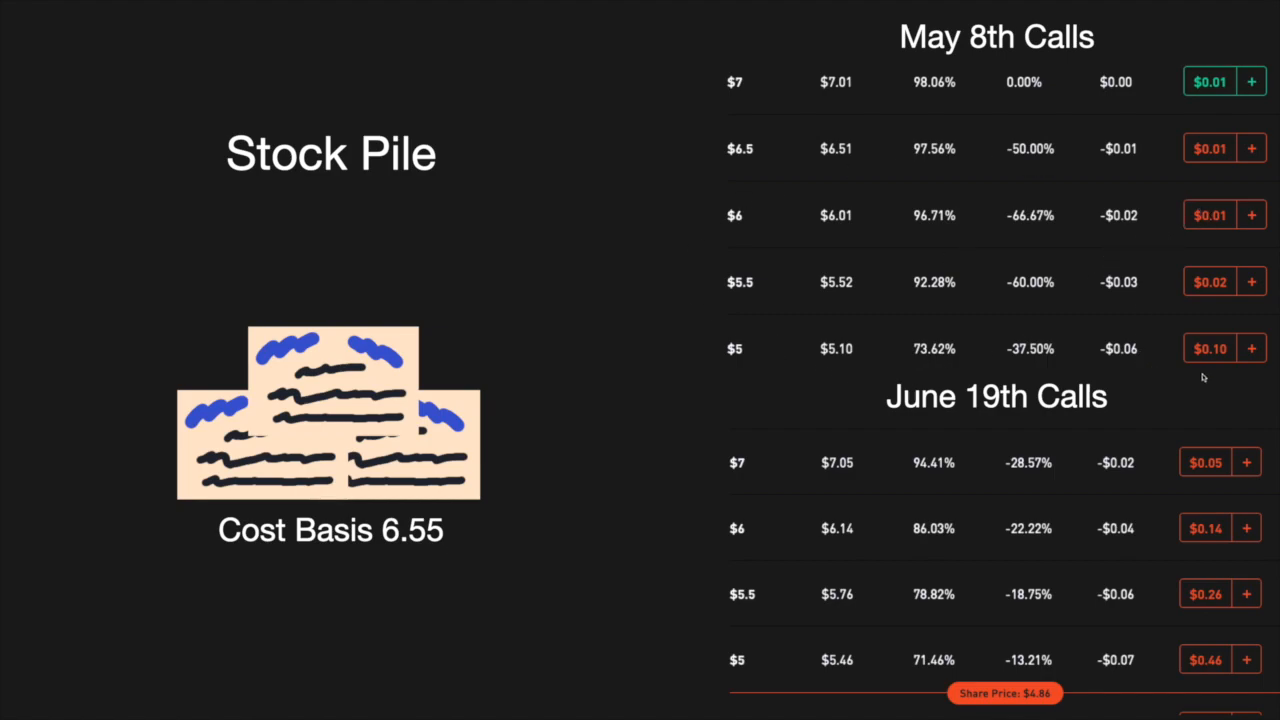
pyautogui.moveTo(1265, 247)
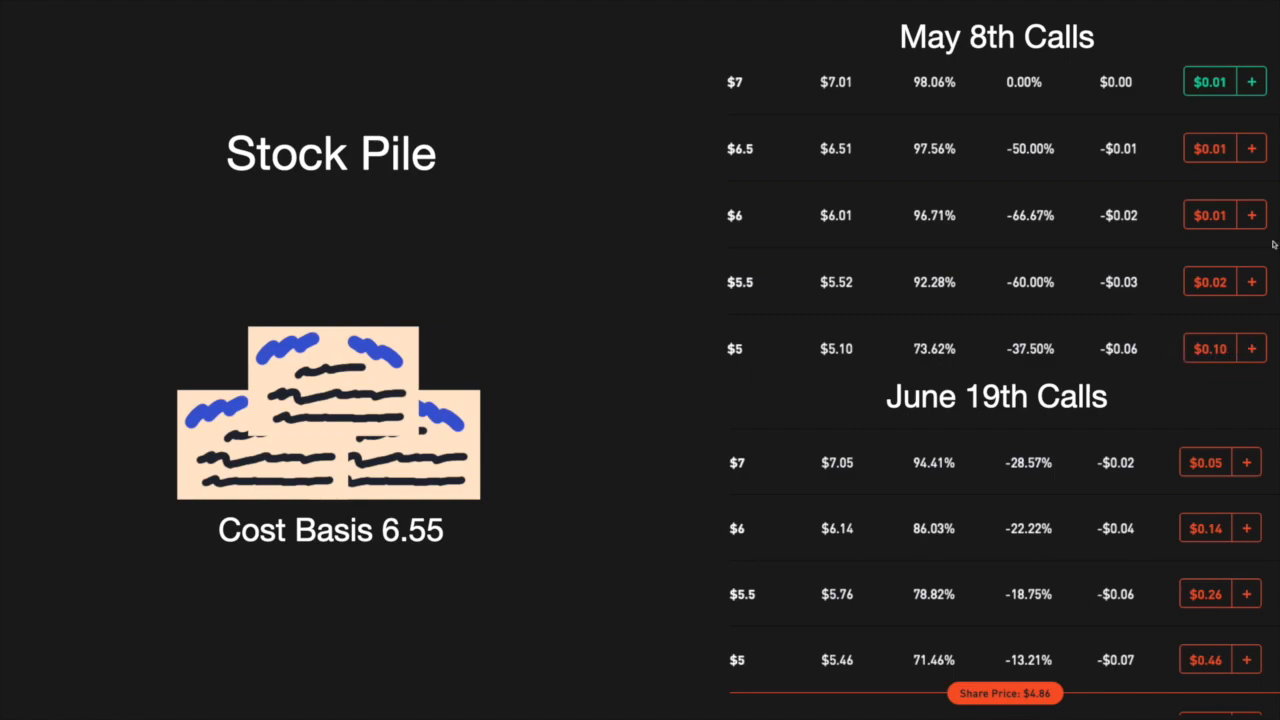
pyautogui.moveTo(684, 539)
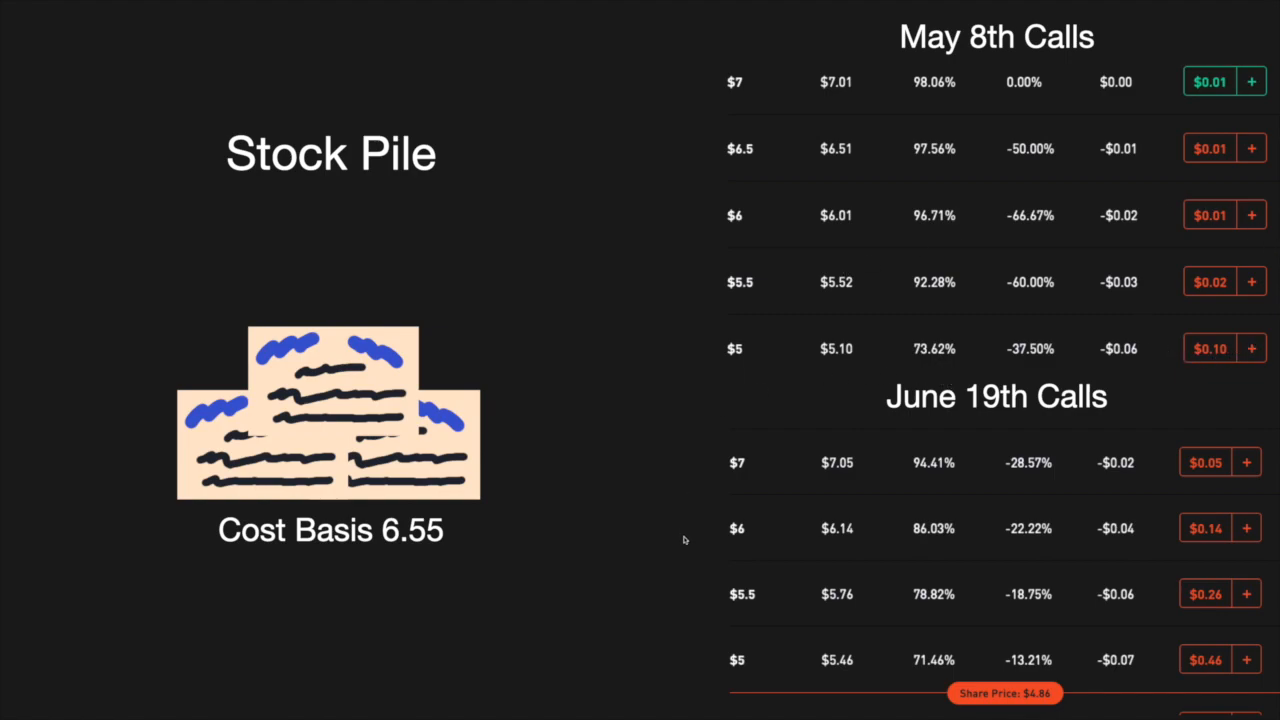
pyautogui.moveTo(744, 550)
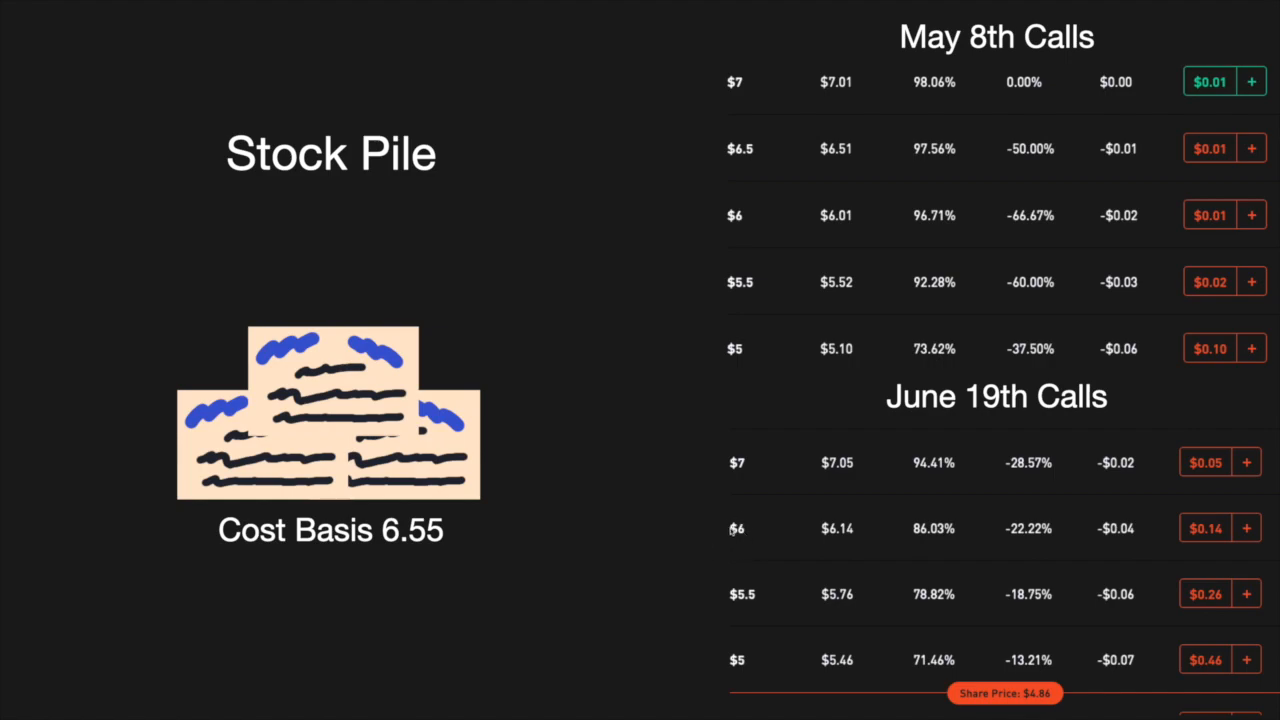
pyautogui.moveTo(1216, 507)
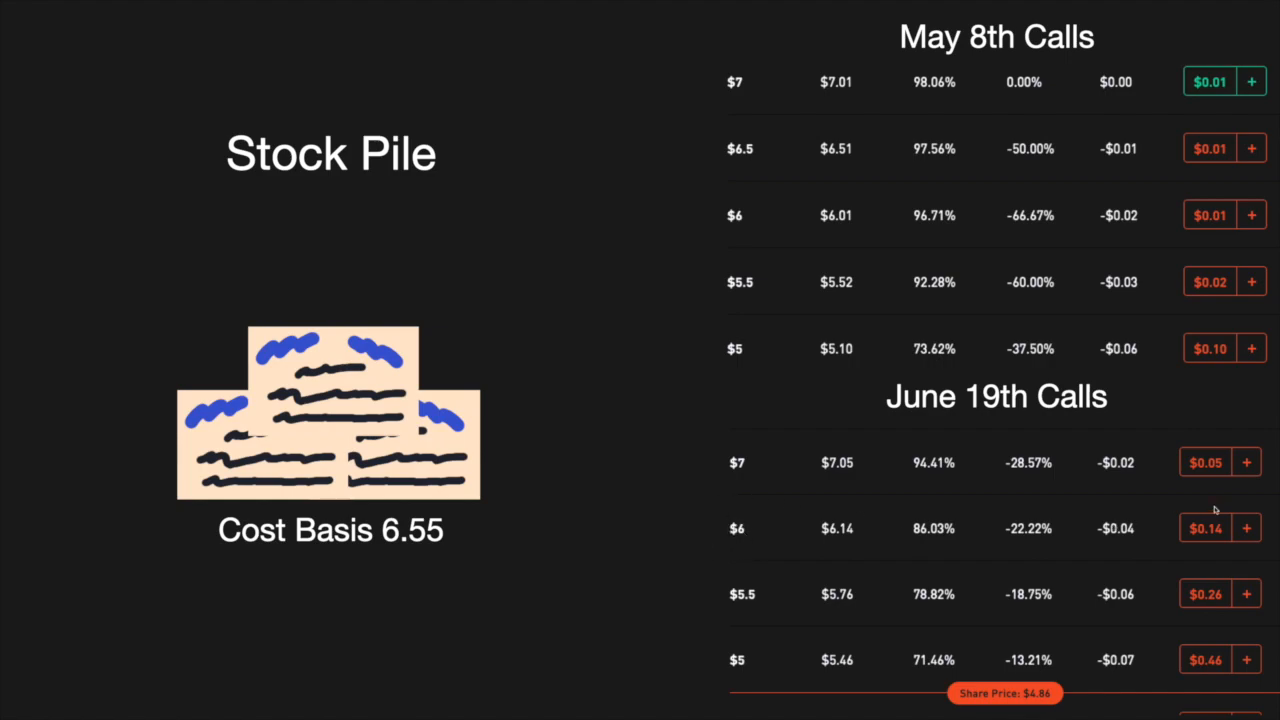
pyautogui.moveTo(1189, 561)
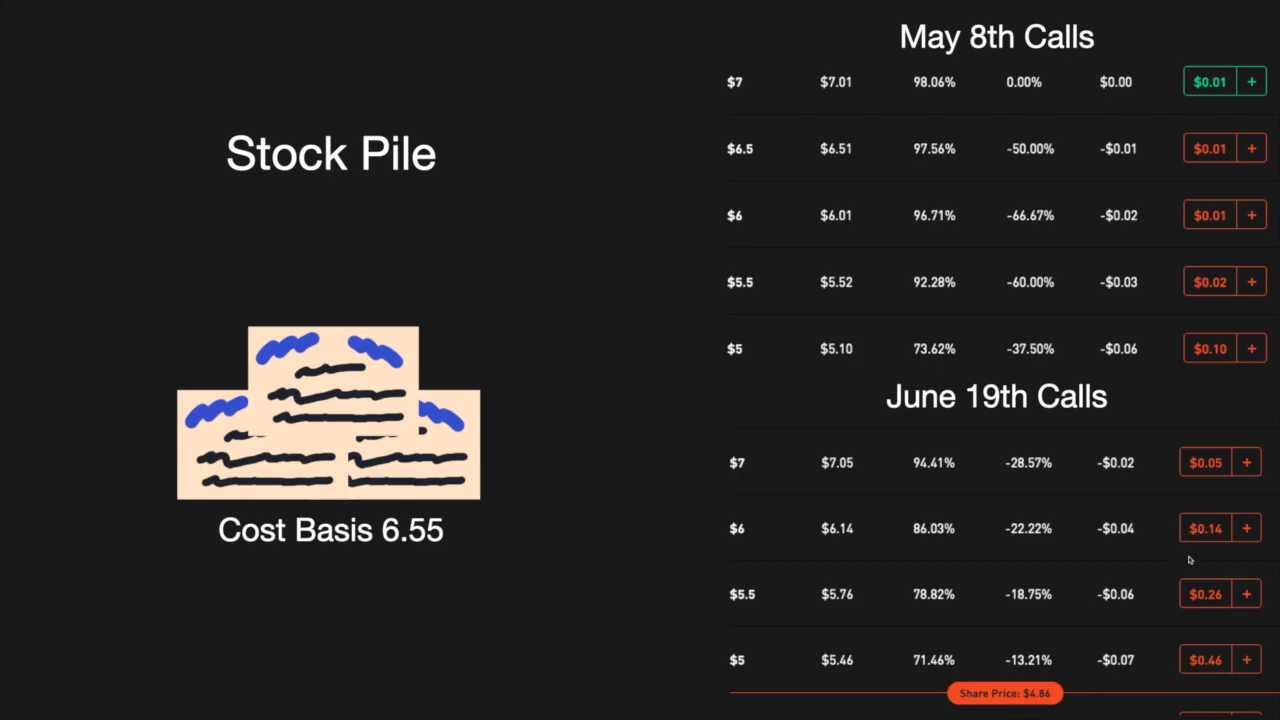
pyautogui.moveTo(870, 553)
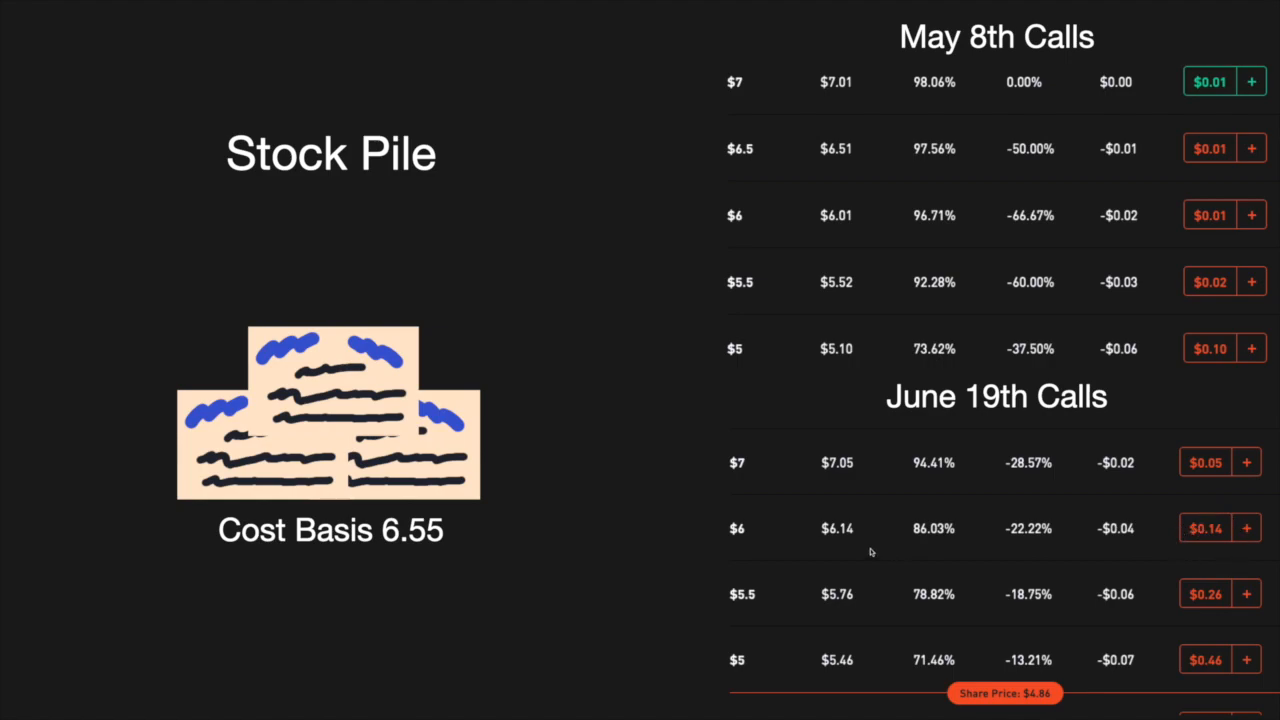
pyautogui.moveTo(561, 530)
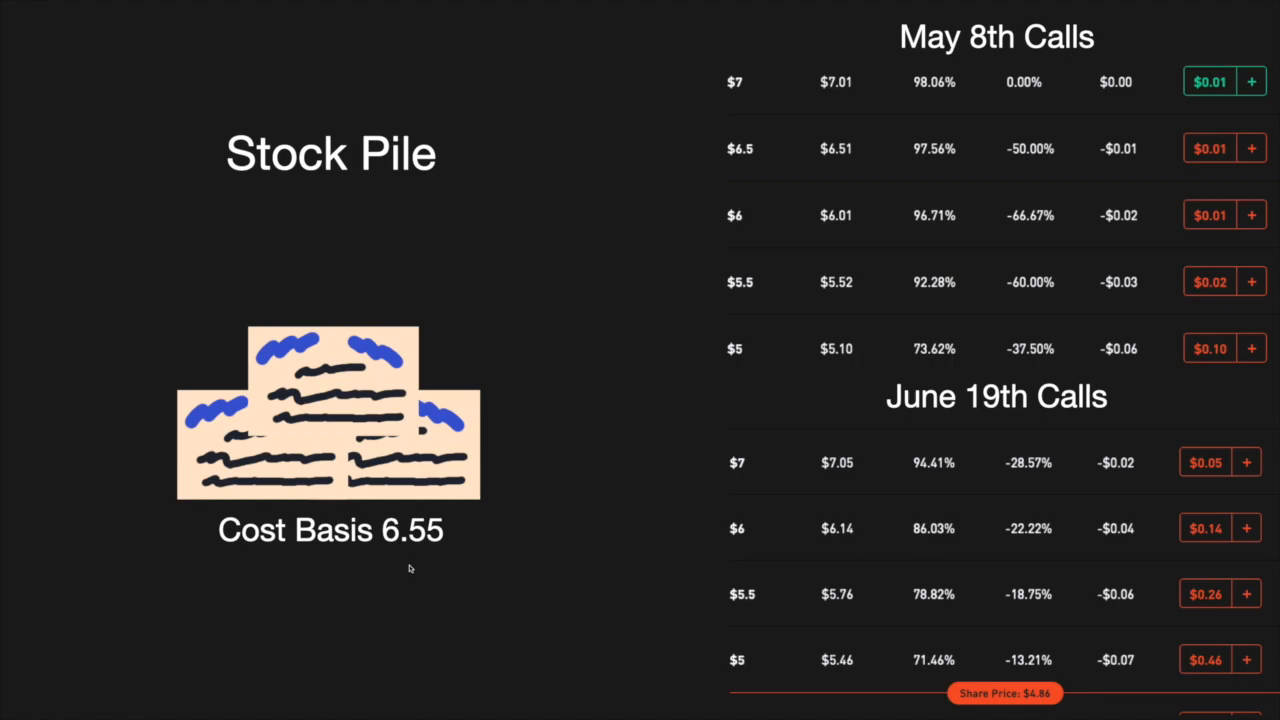
pyautogui.moveTo(433, 581)
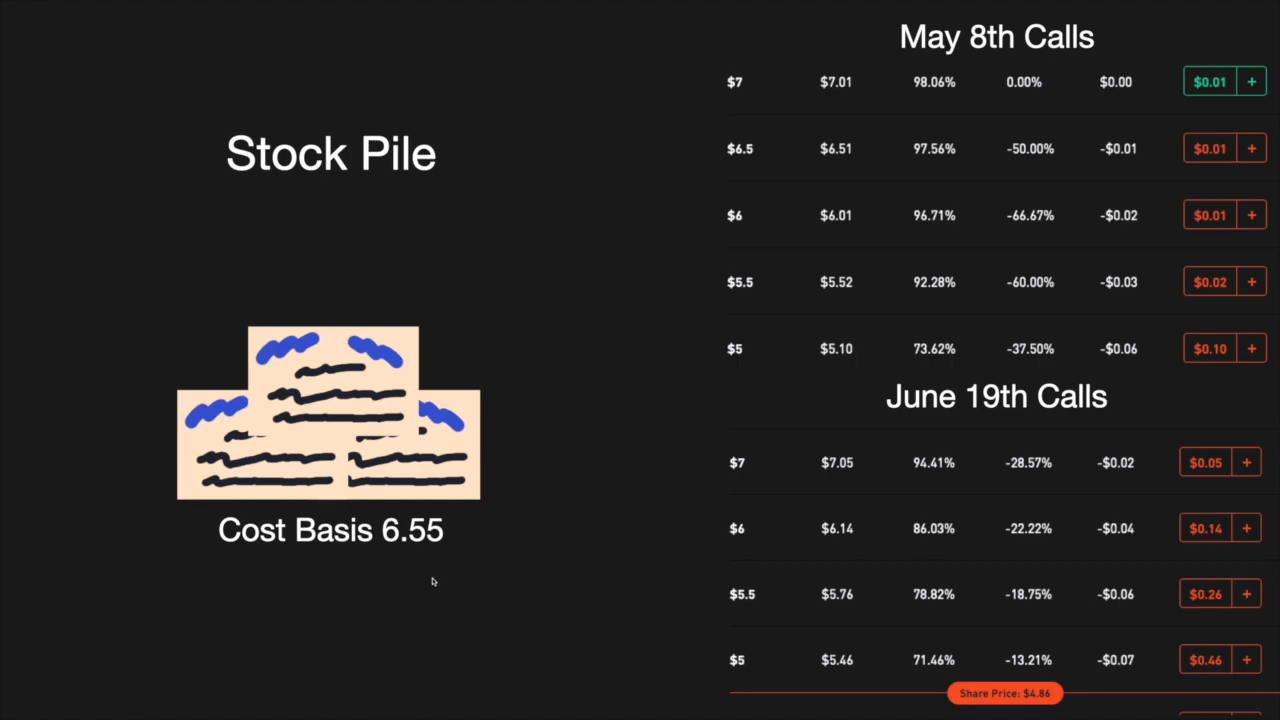
pyautogui.moveTo(689, 85)
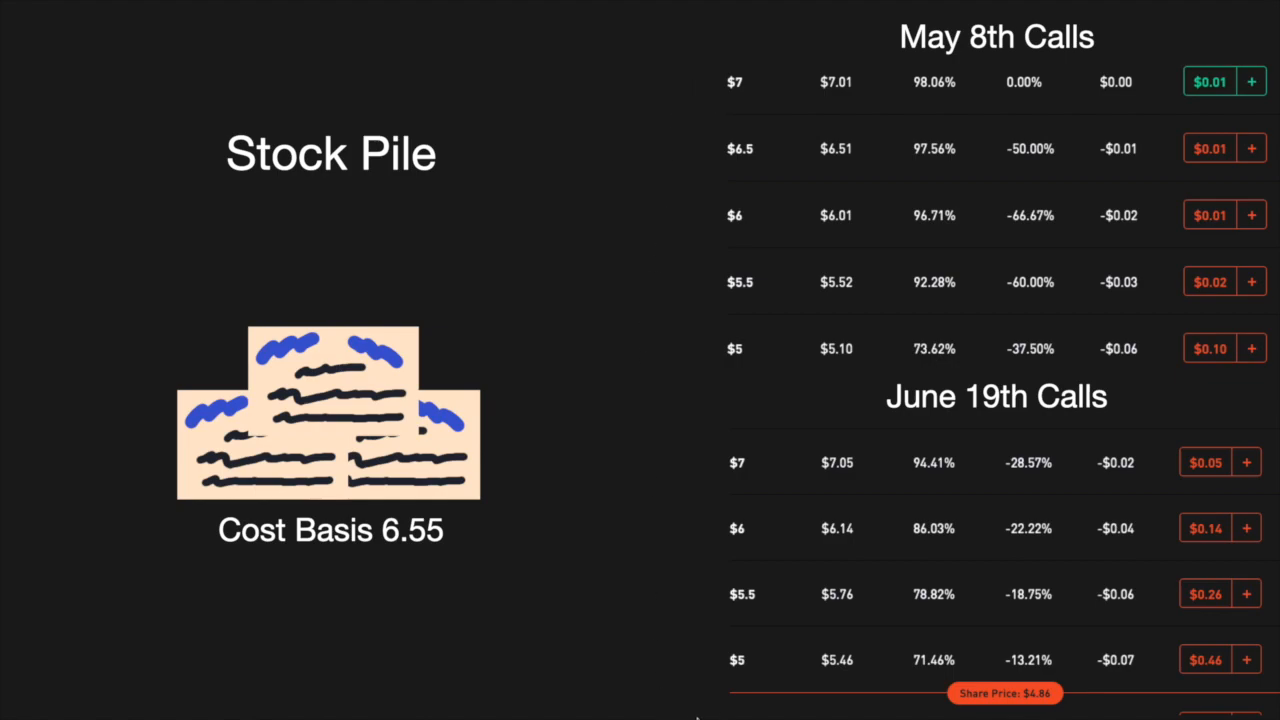
pyautogui.moveTo(695, 715)
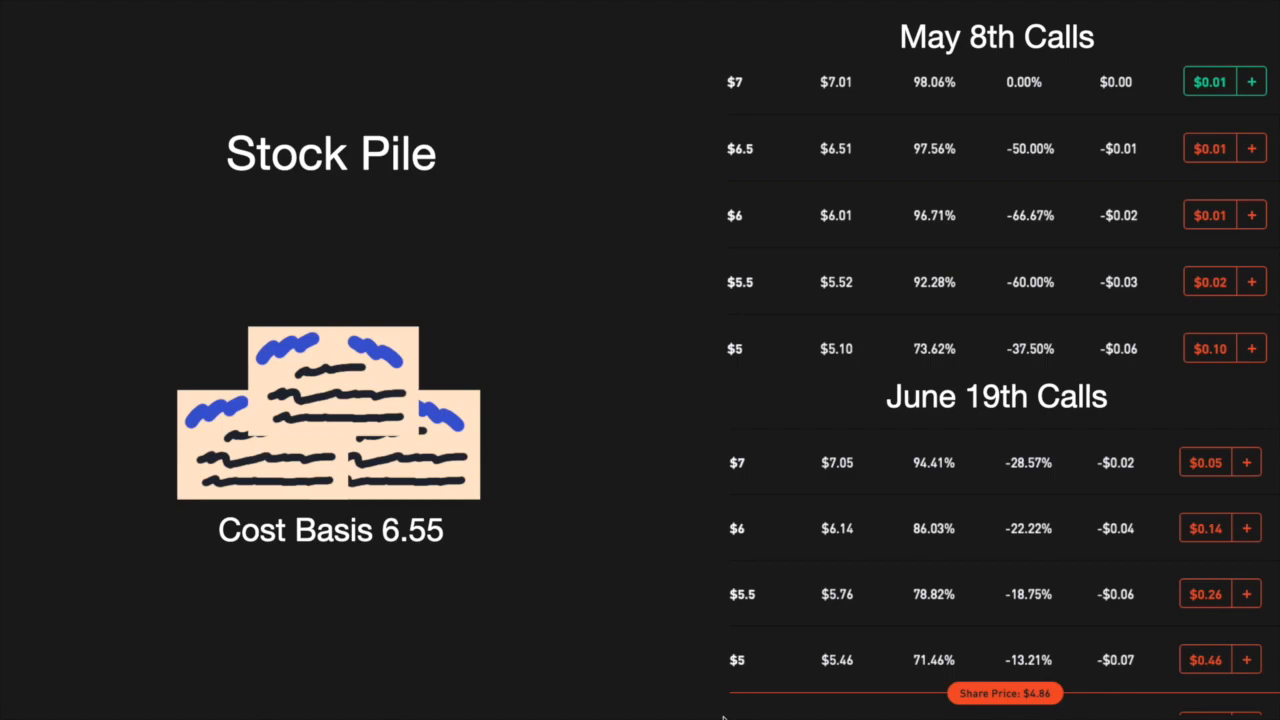
pyautogui.moveTo(537, 630)
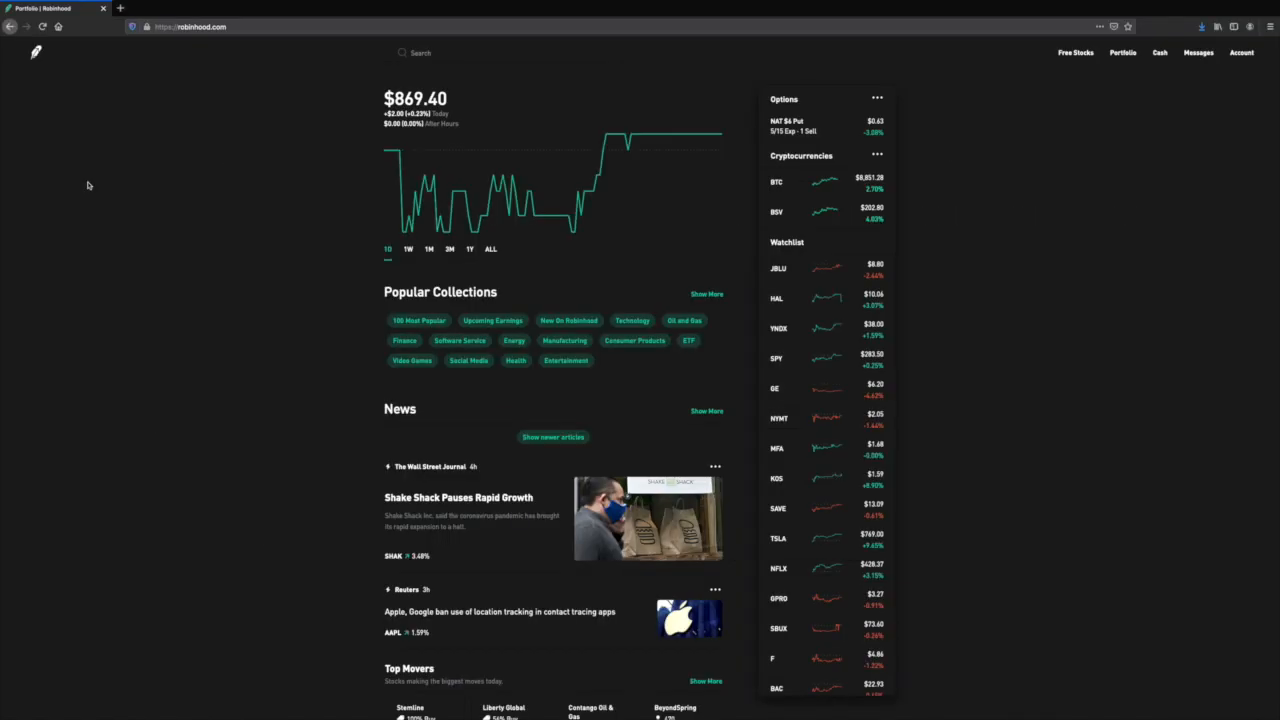
pyautogui.moveTo(351, 243)
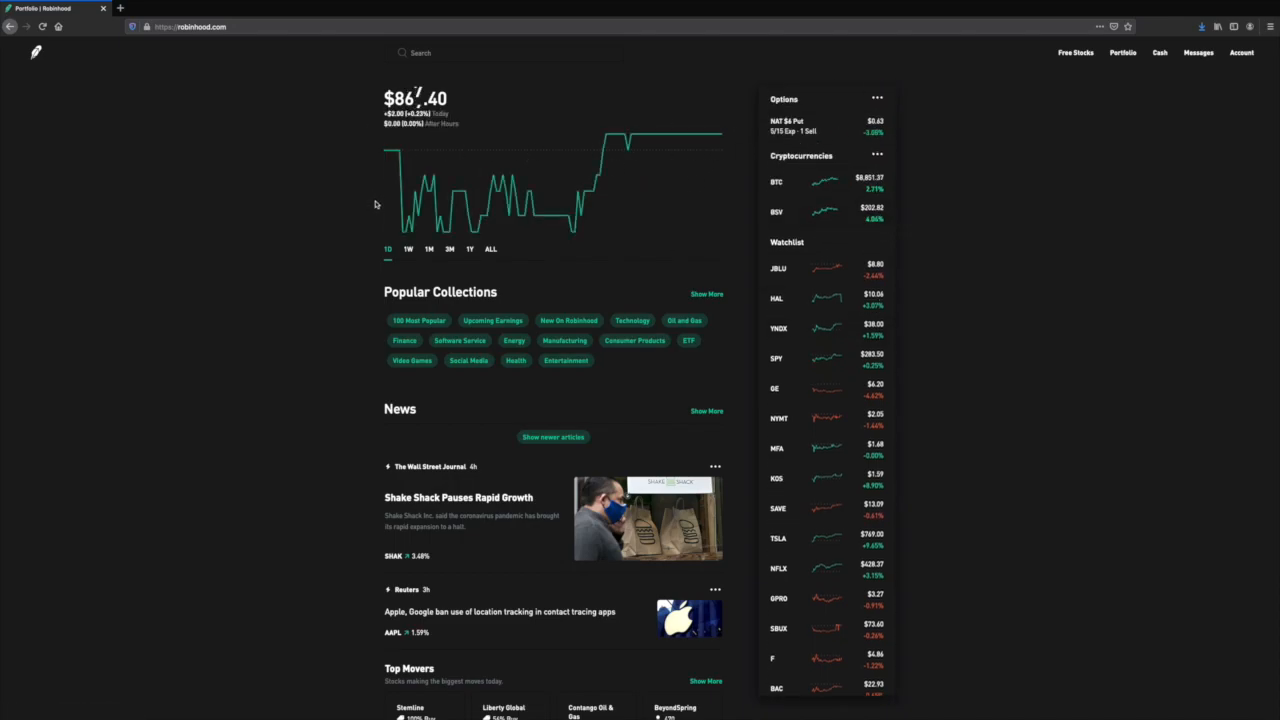
pyautogui.moveTo(502, 220)
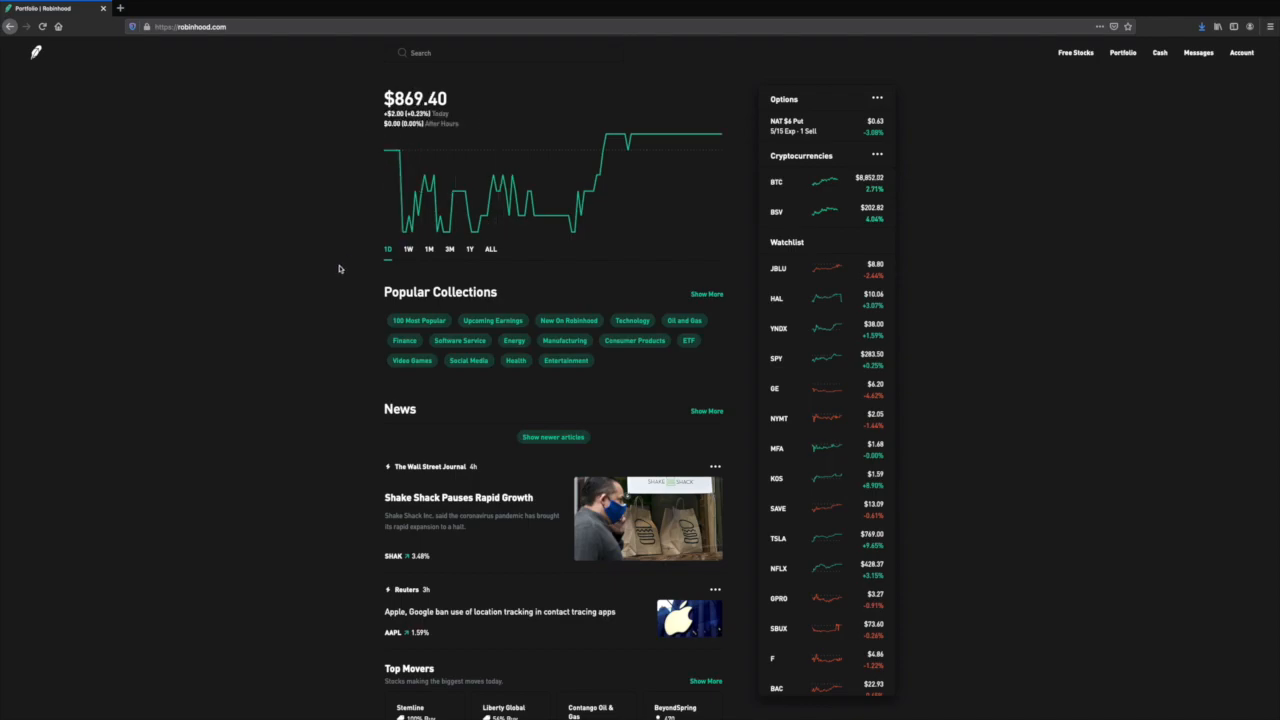
pyautogui.moveTo(444, 212)
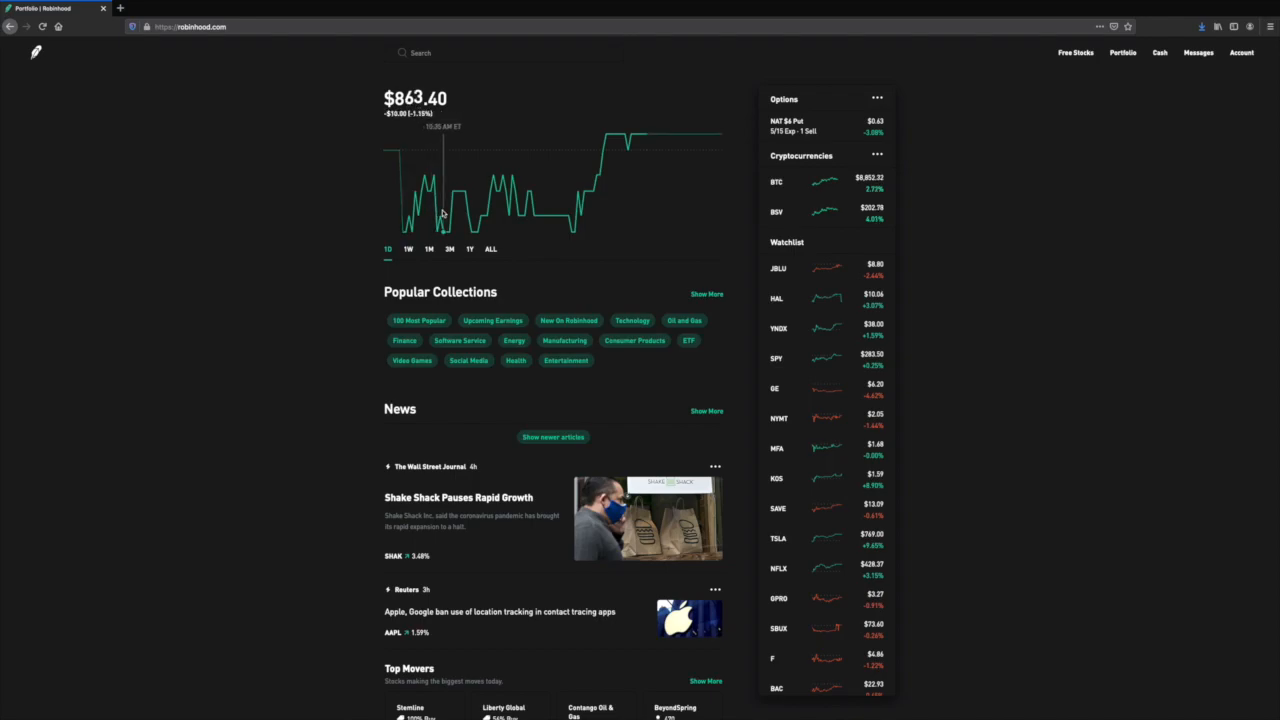
pyautogui.moveTo(532, 223)
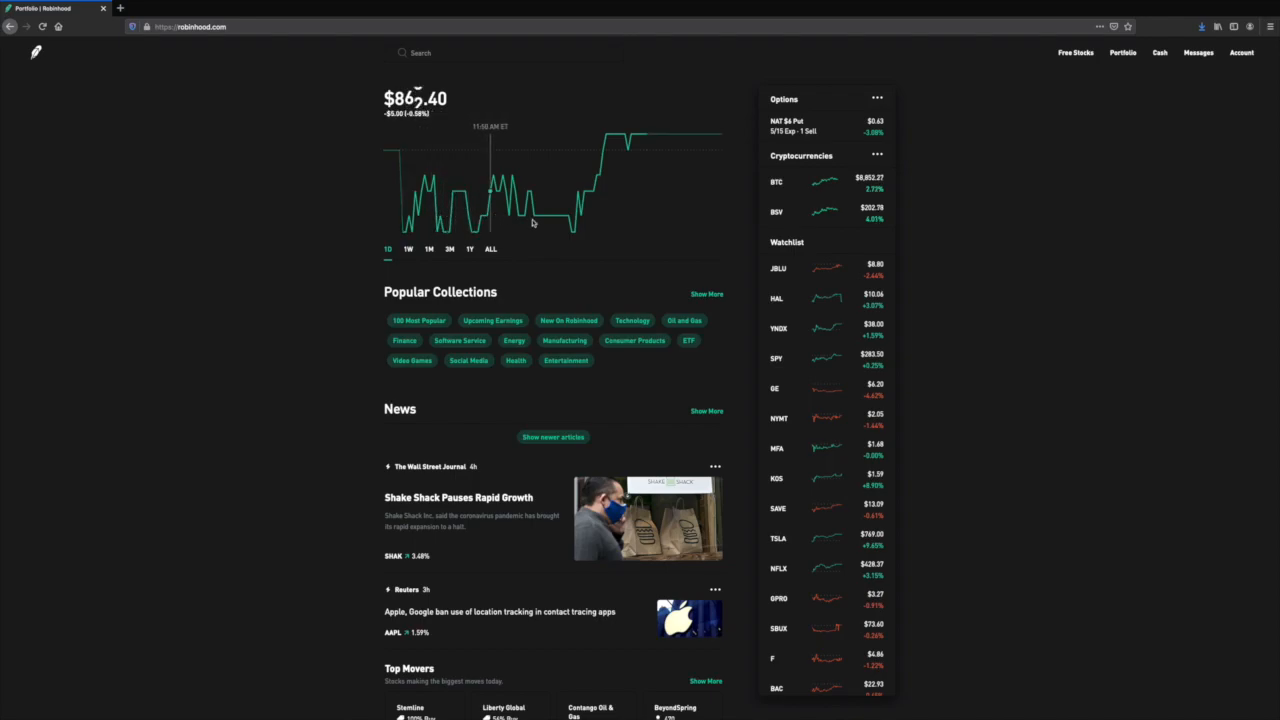
pyautogui.moveTo(632, 190)
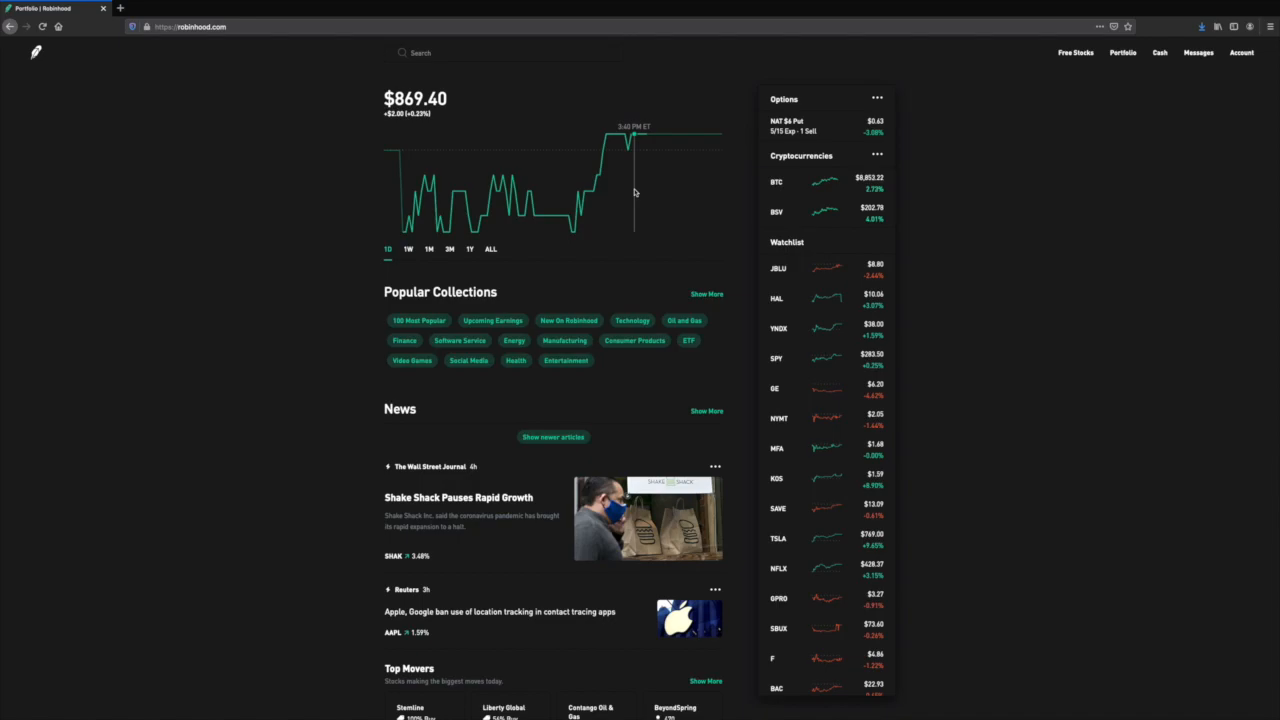